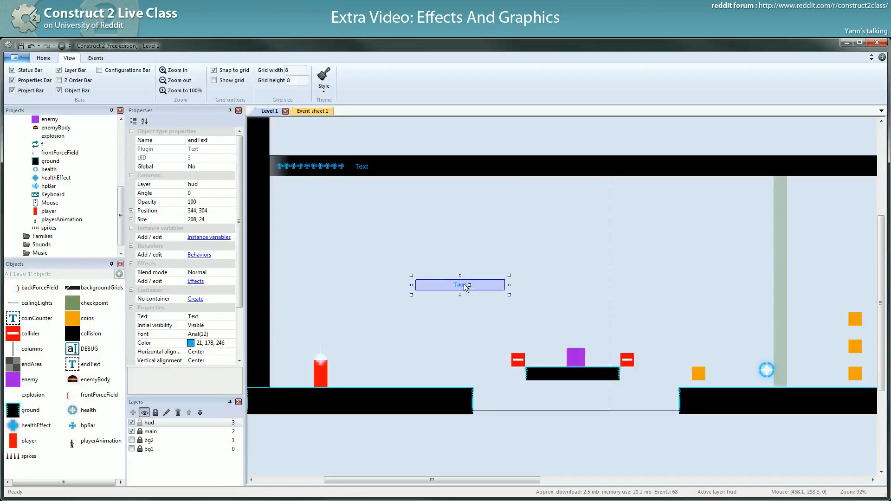
Nudge the endText box left and slightly up across the layout, then deselect it
left_click_drag(460, 285, 447, 288)
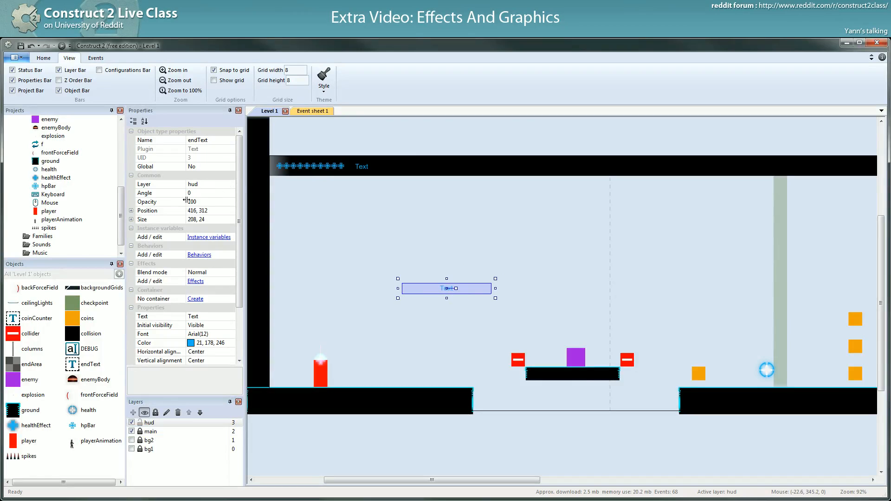
left_click_drag(447, 288, 426, 275)
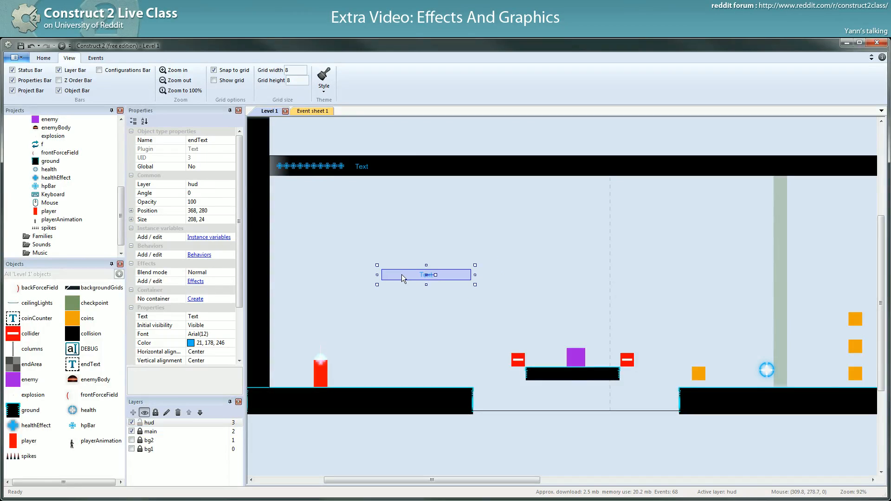
left_click_drag(426, 275, 415, 274)
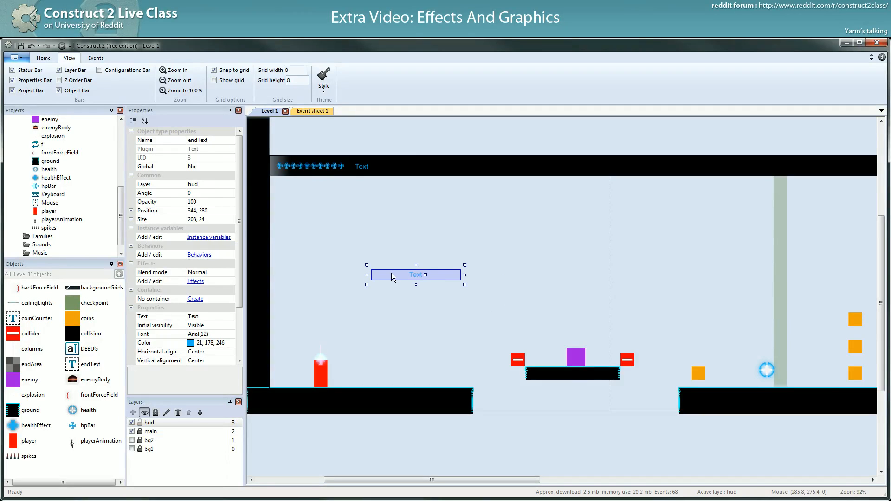
left_click_drag(417, 275, 406, 275)
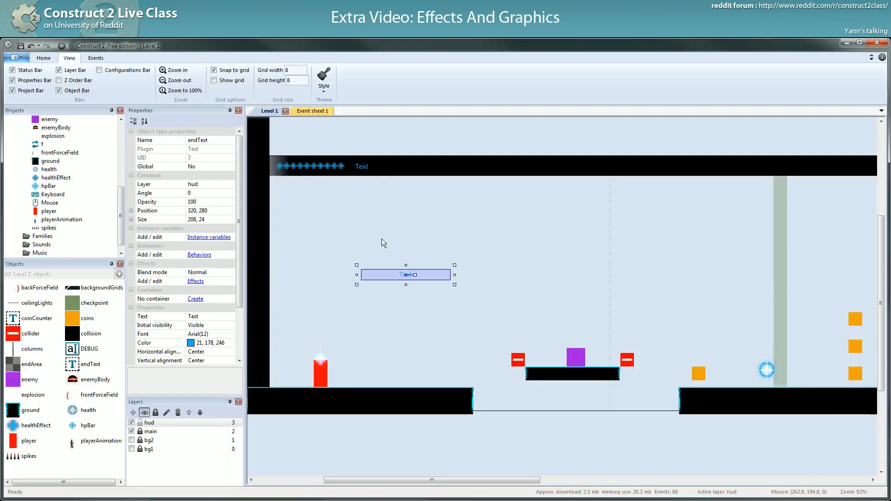
mouse_move(358, 241)
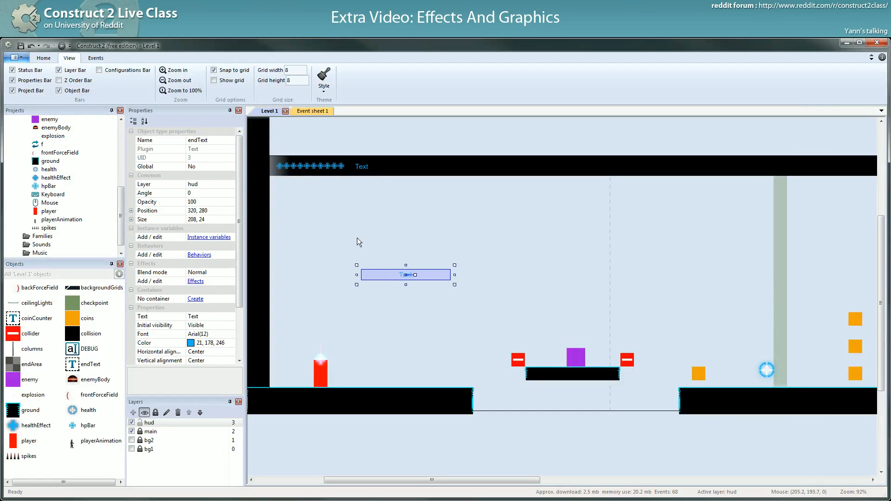
left_click_drag(405, 274, 406, 261)
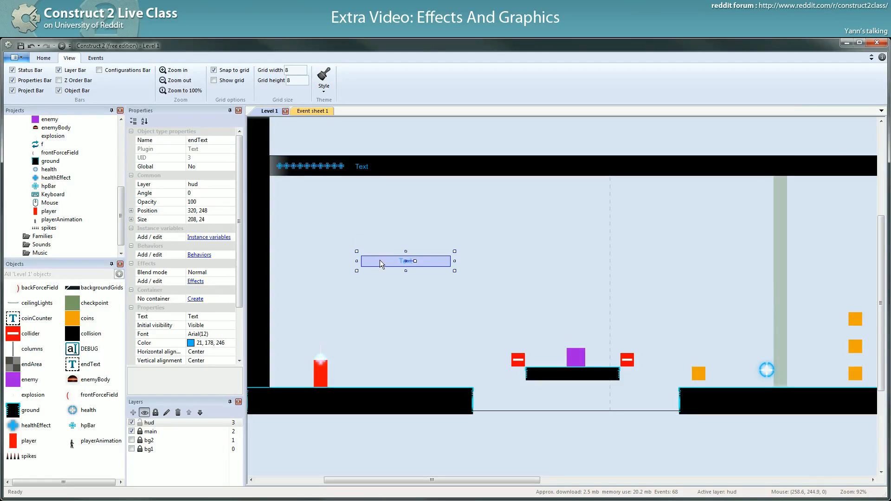
left_click(355, 357)
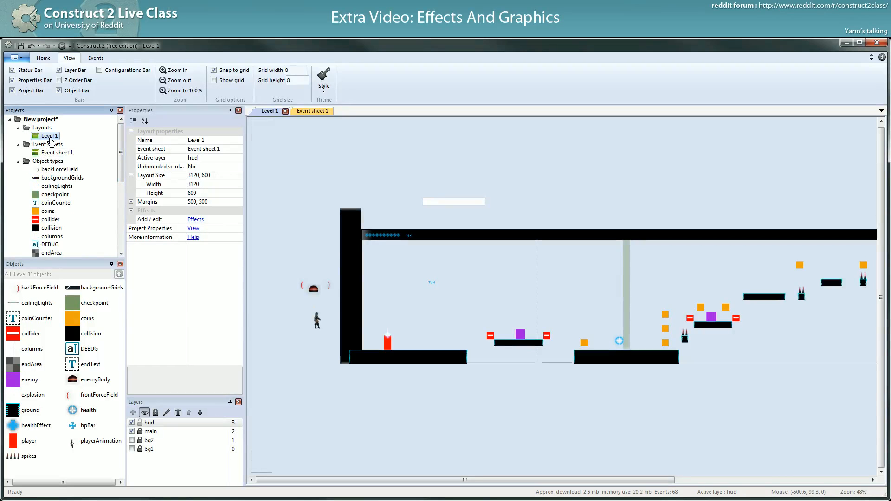
Reselect endText and settle it at X 400, Y 304 below the HUD bar
left_click(40, 119)
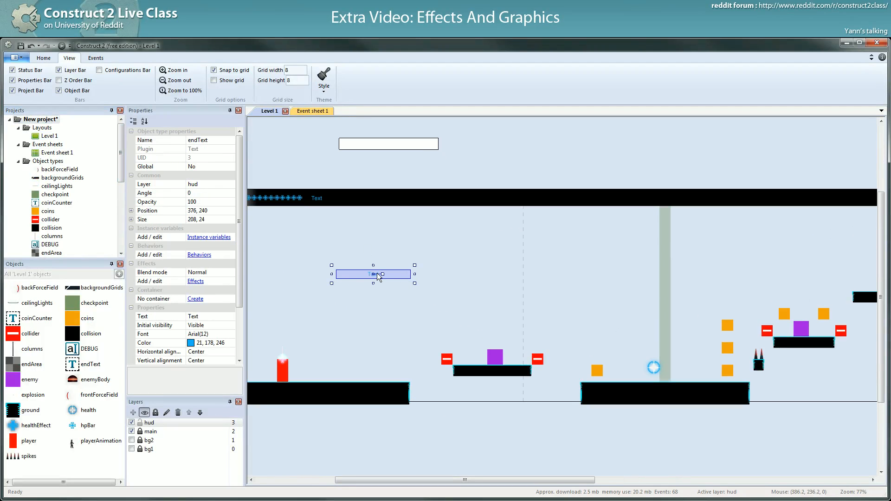
left_click_drag(374, 275, 381, 275)
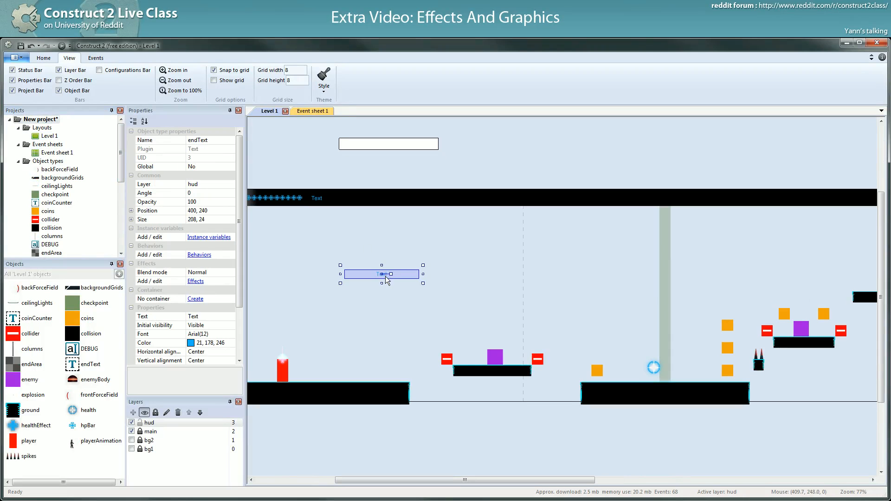
left_click_drag(381, 275, 382, 297)
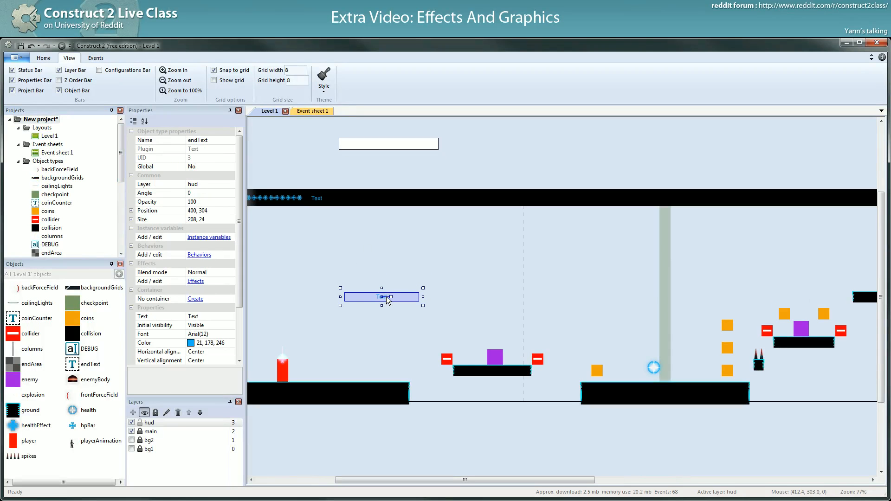
left_click(455, 433)
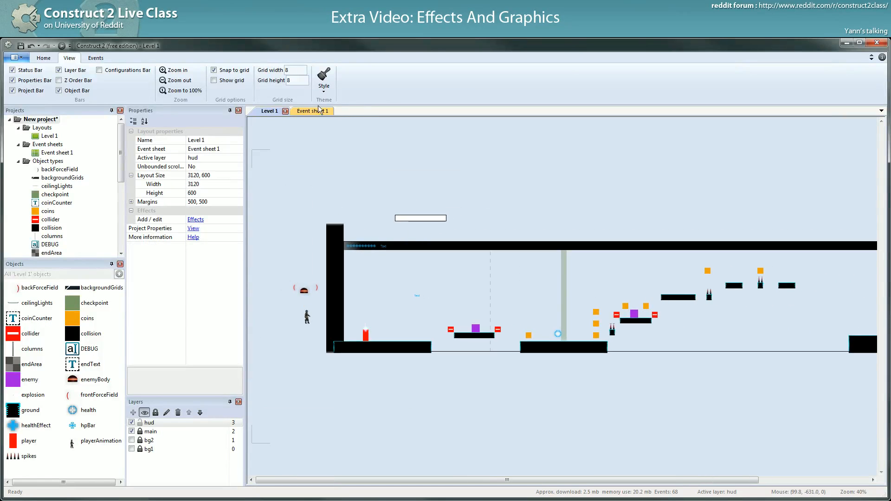
In Event sheet 1, set endText invisible on layout start and visible in the End of Level event
left_click(308, 111)
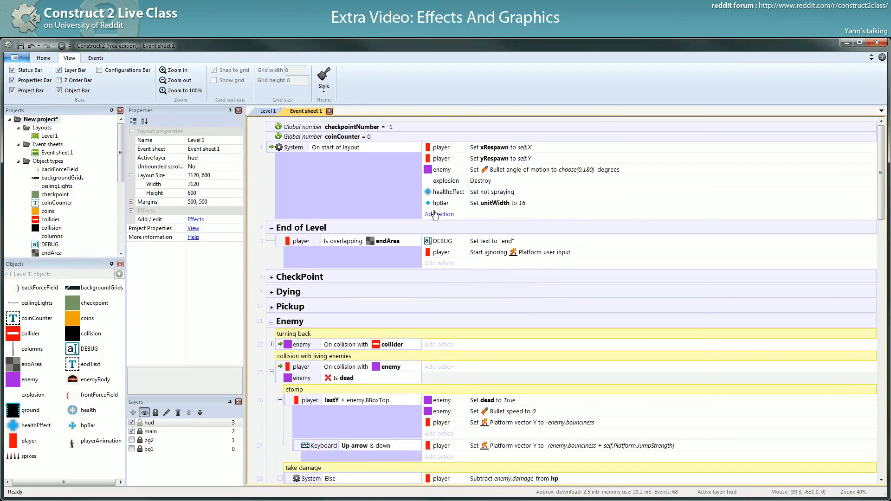
left_click(438, 214)
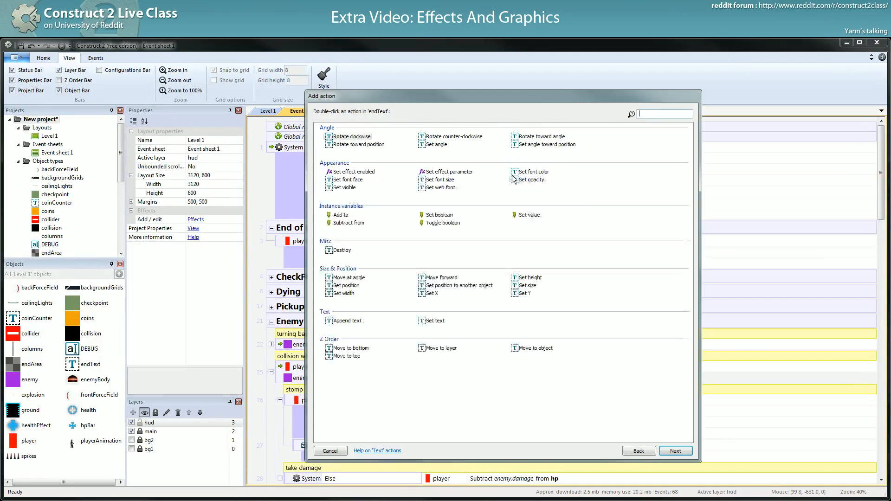
mouse_move(345, 193)
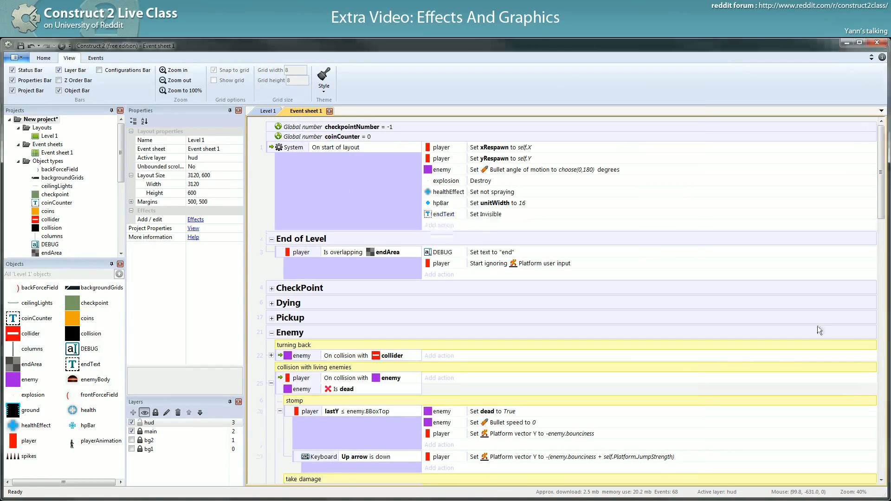
left_click(500, 251)
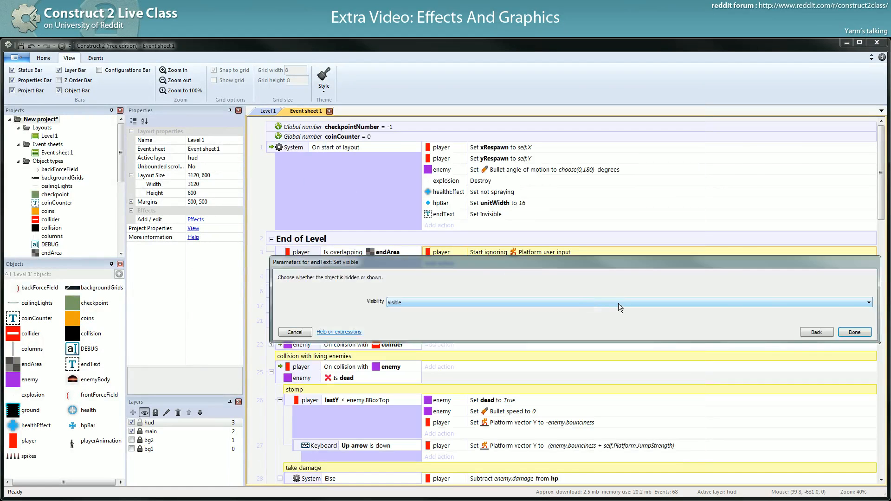
left_click(854, 332)
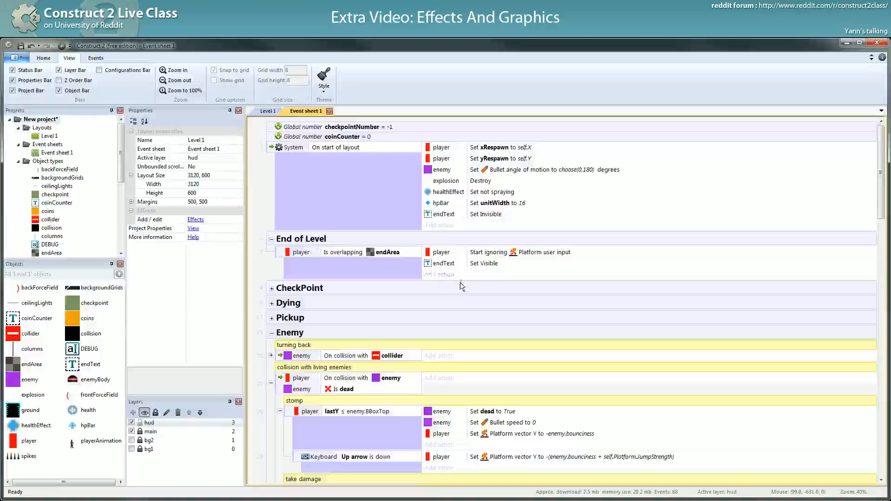
Back in the Level 1 layout, make the bg1 and bg2 background layers visible
left_click(266, 110)
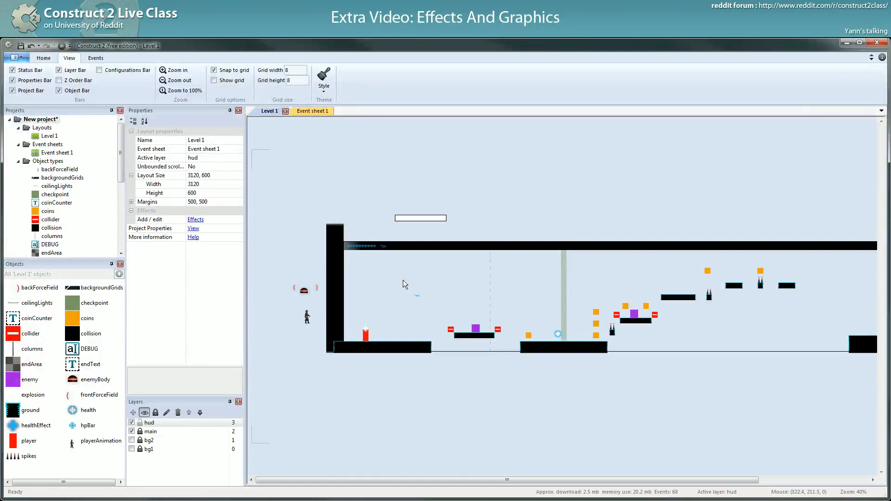
left_click(418, 295)
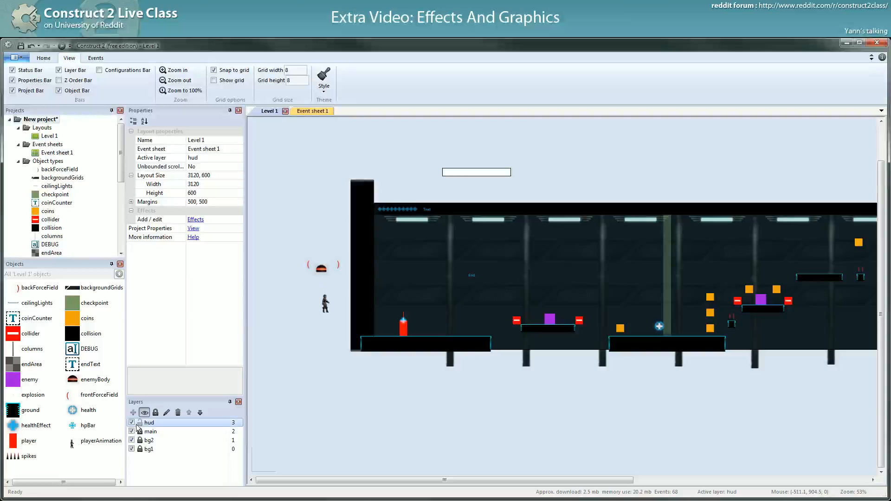
left_click(155, 422)
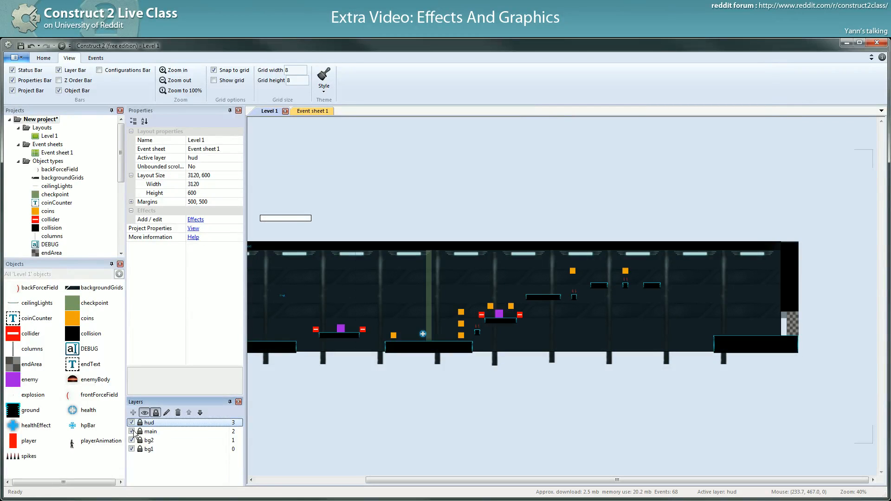
Ctrl-drag a copy of the health pickup up above a high platform at 1816, 264
left_click(423, 333)
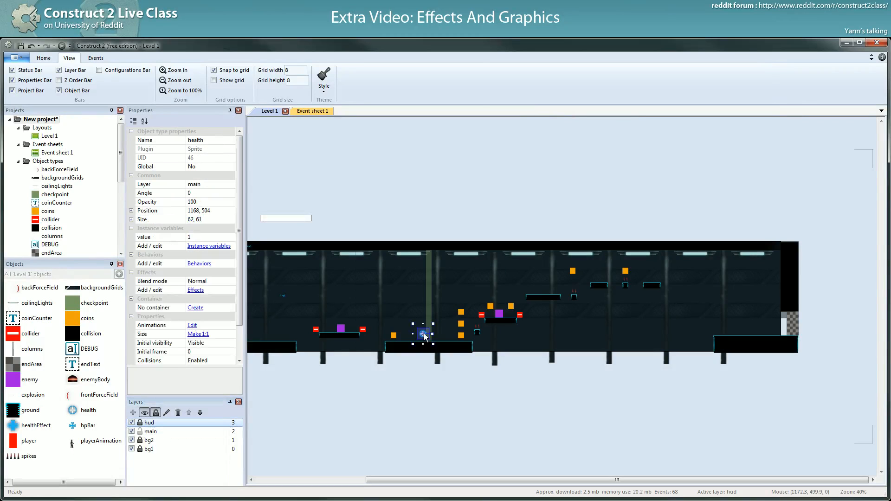
left_click_drag(423, 333, 506, 296)
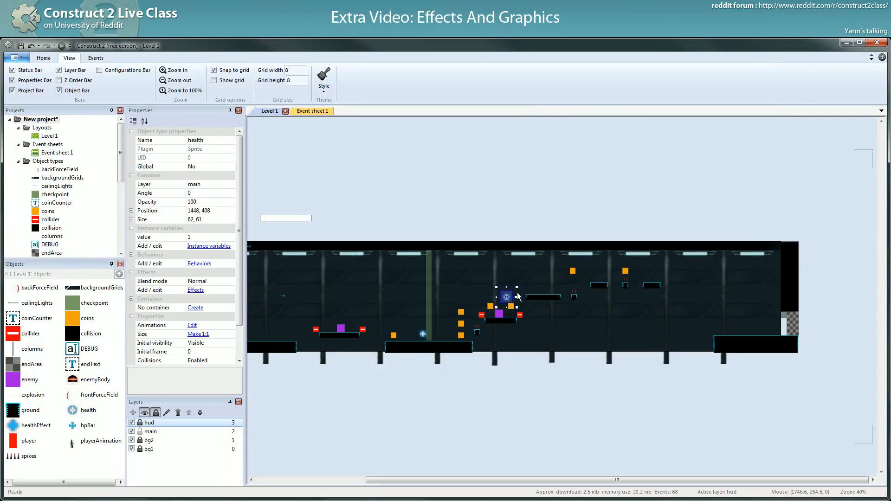
left_click_drag(506, 296, 541, 290)
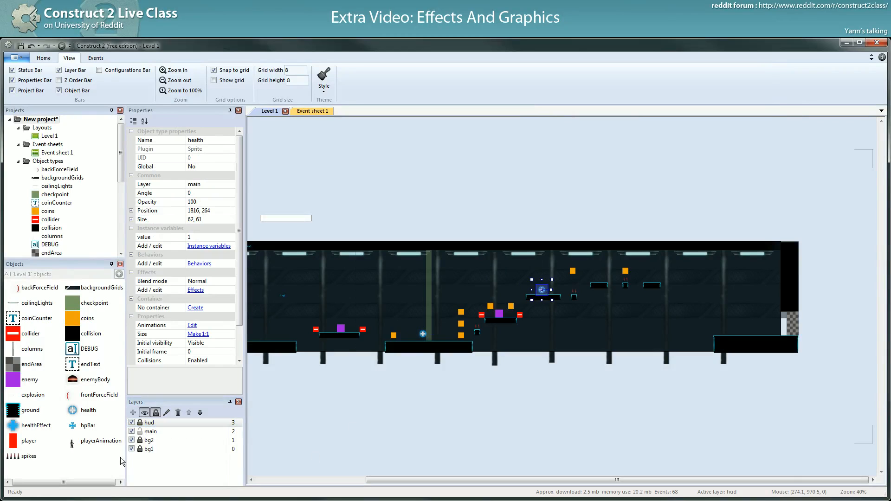
left_click(150, 432)
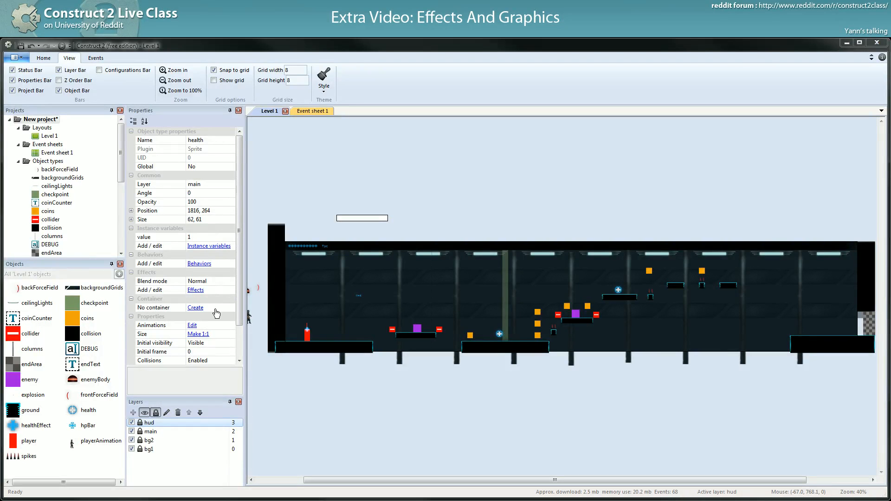
mouse_move(213, 310)
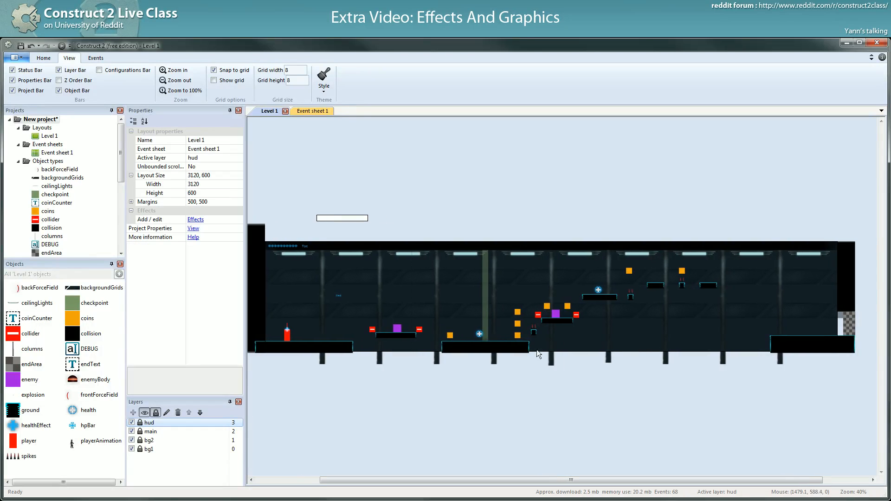
mouse_move(480, 332)
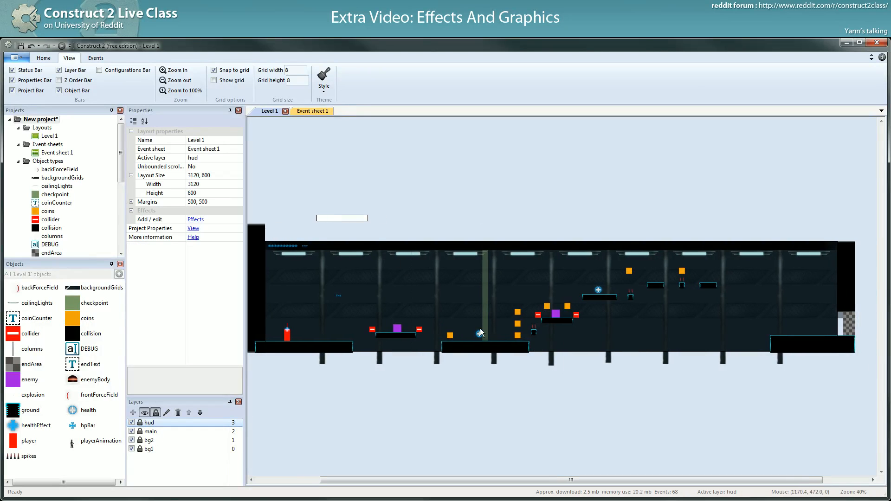
mouse_move(432, 414)
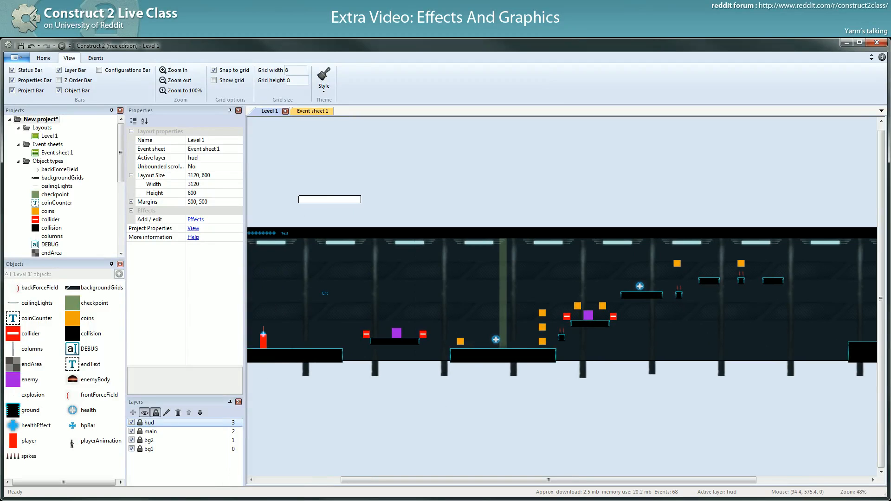
mouse_move(204, 340)
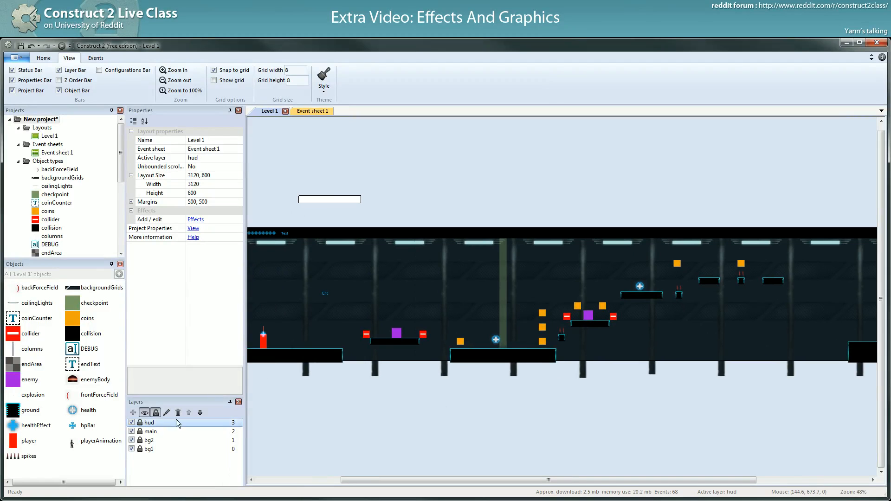
Give the health pickup a vertical Sine behavior with period 7, random offset 4 and magnitude 2
left_click(496, 340)
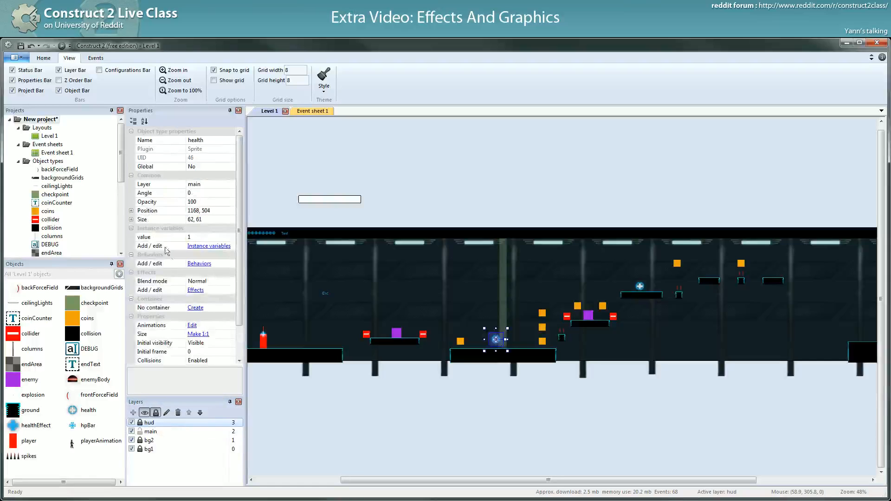
scroll("down", 3)
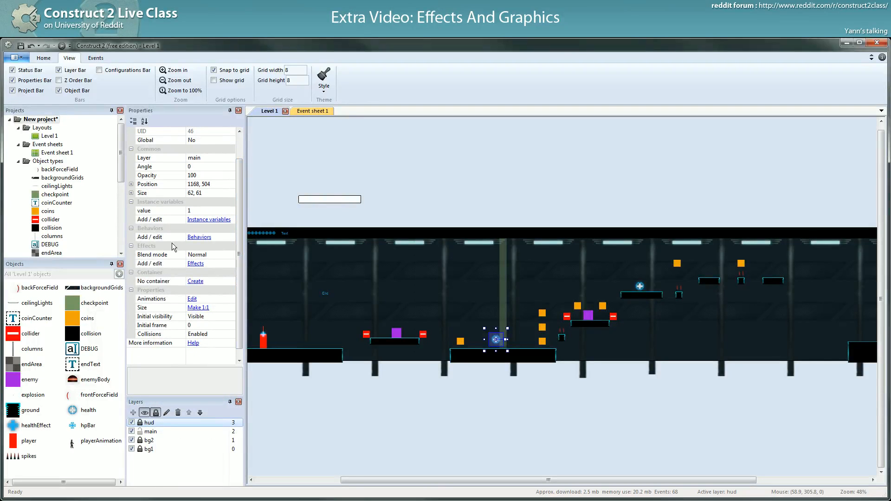
left_click(200, 237)
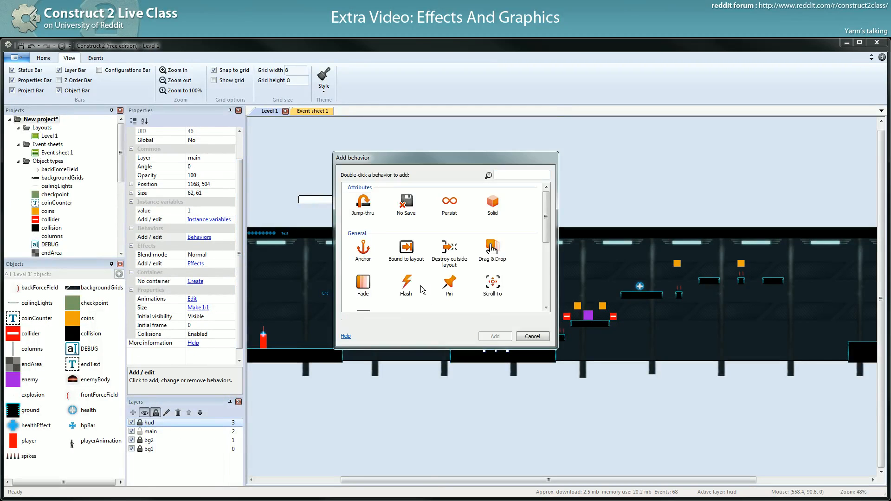
mouse_move(485, 246)
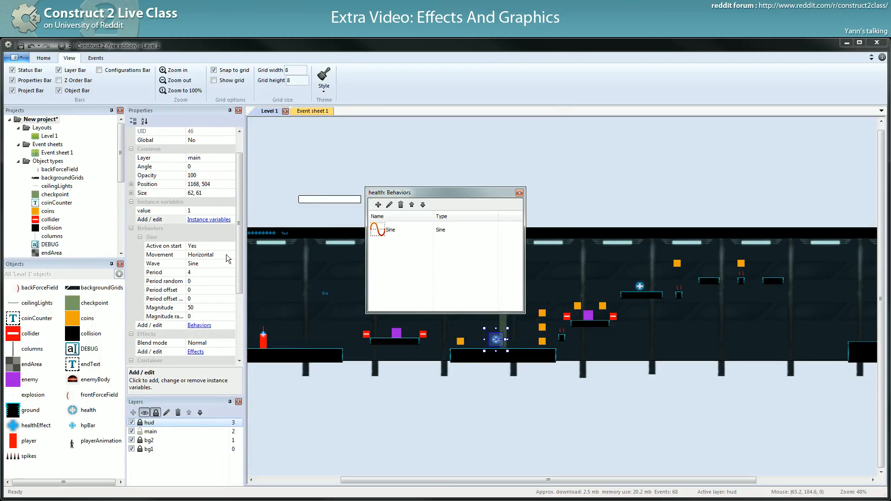
mouse_move(343, 245)
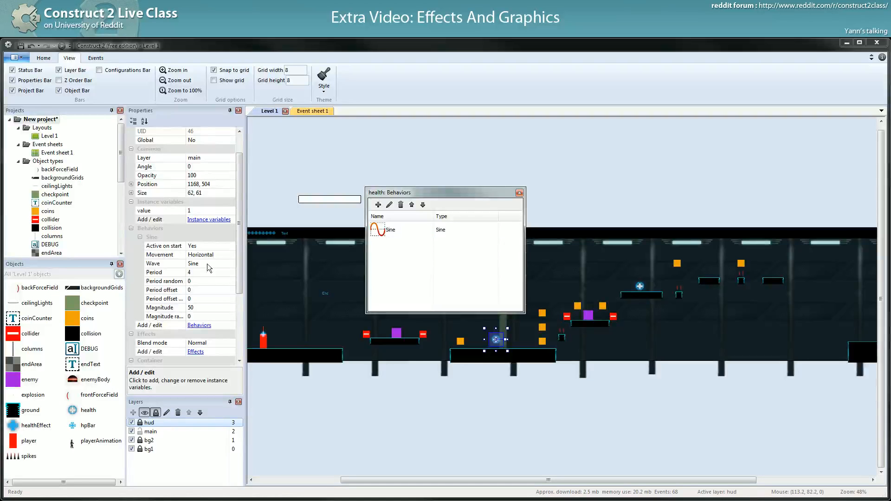
left_click(211, 255)
type("7")
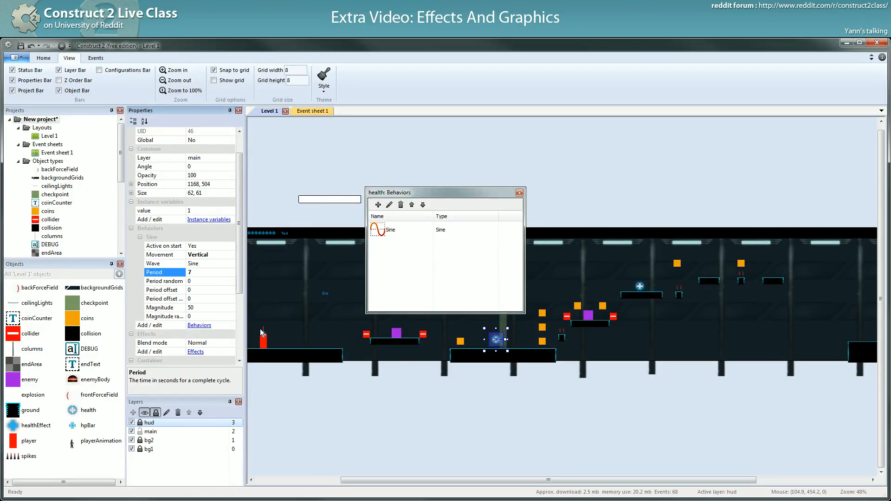
left_click(165, 298)
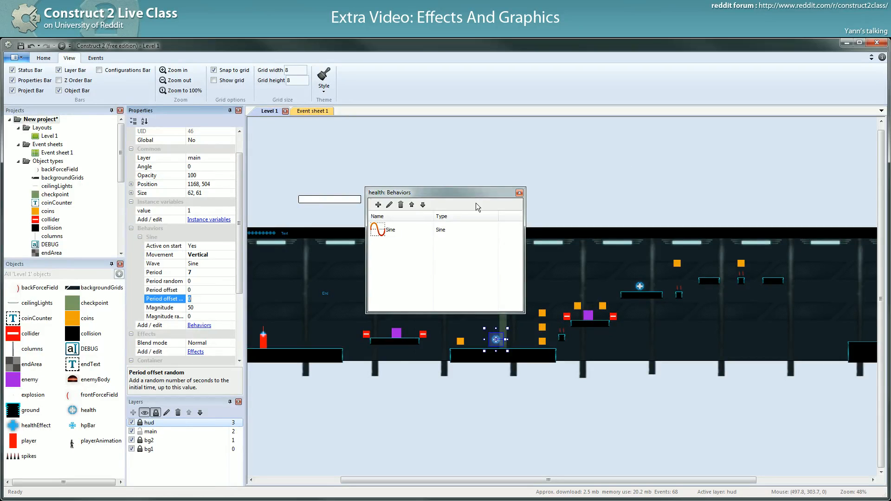
type("4")
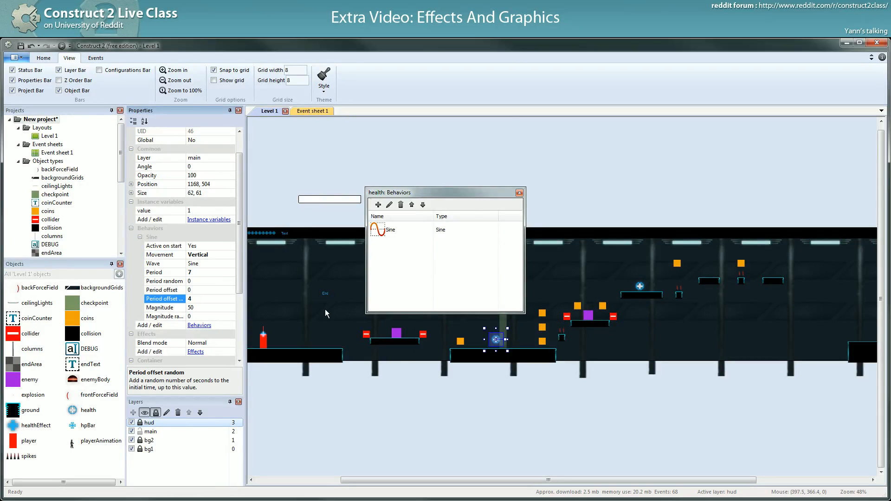
left_click(160, 308)
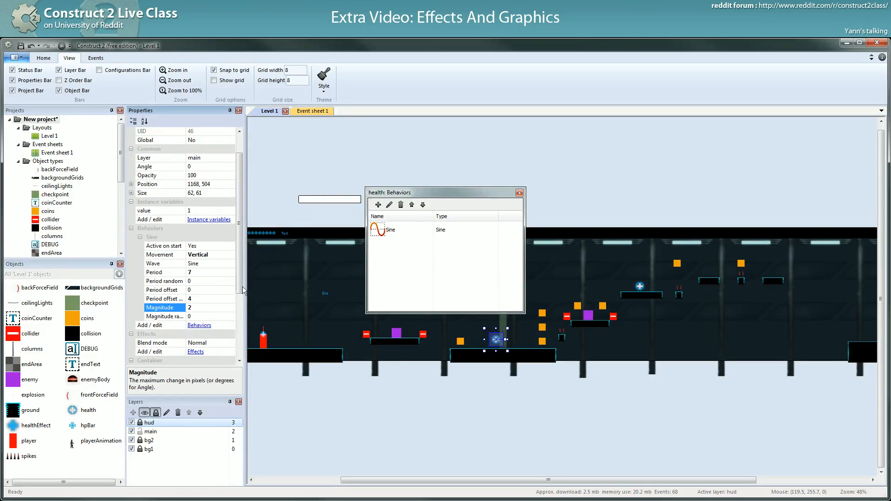
scroll("down", 3)
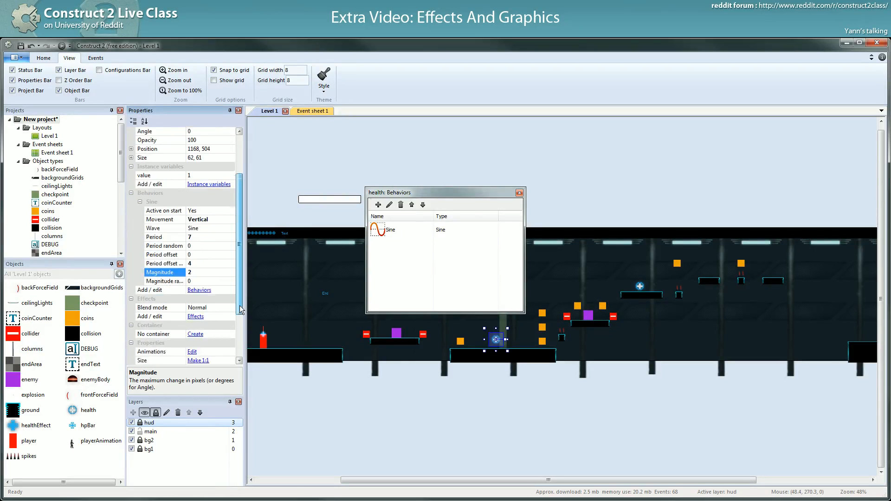
scroll("down", 3)
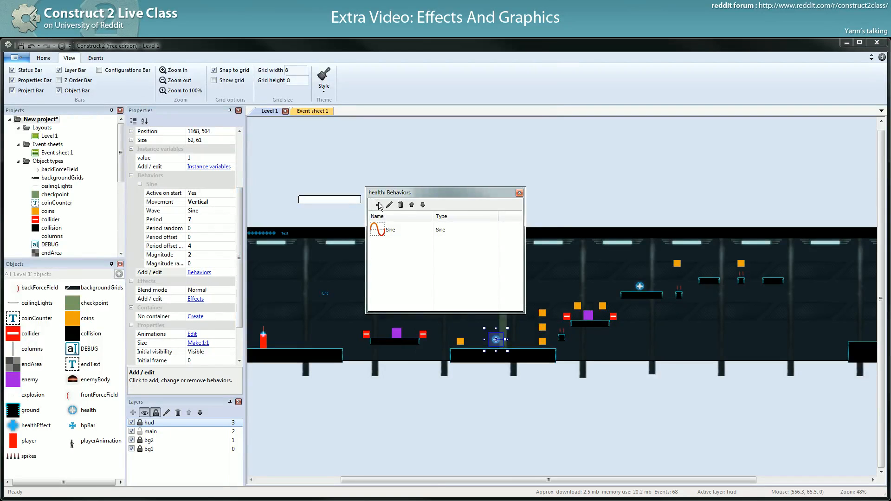
Add a second horizontal Sine2 behavior to health with period 5, magnitude 2, random offset 4
left_click(378, 205)
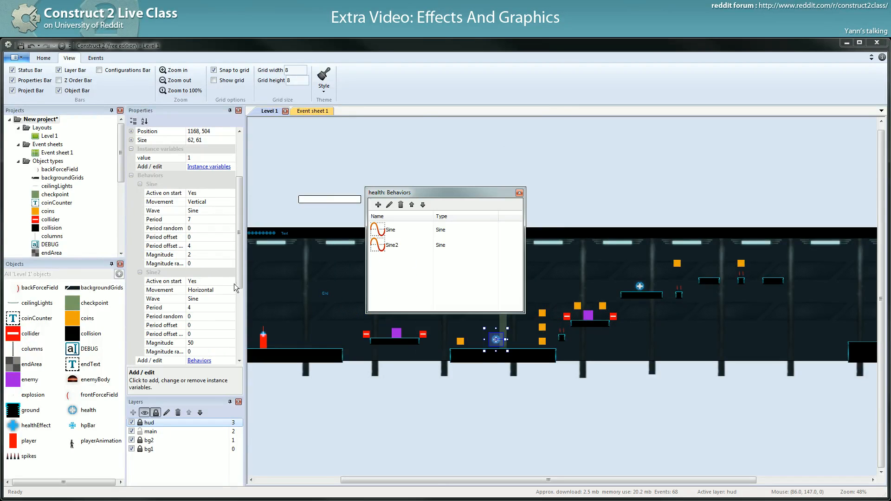
left_click(155, 307)
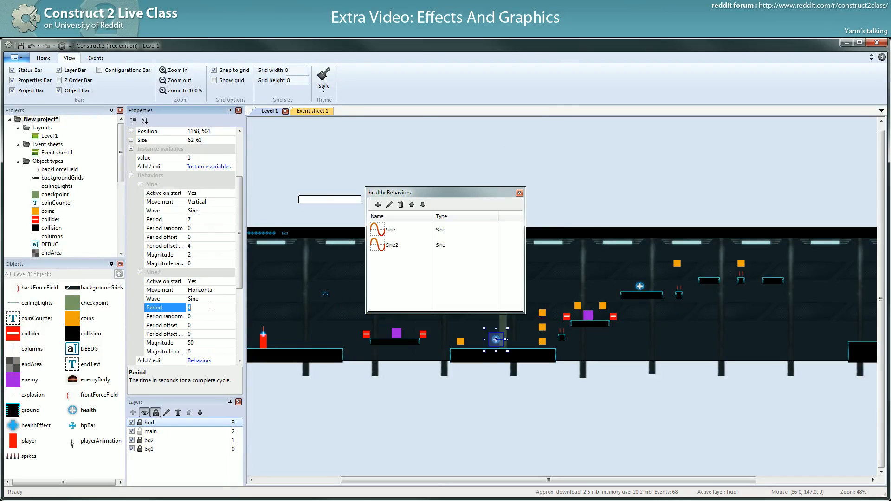
type("5")
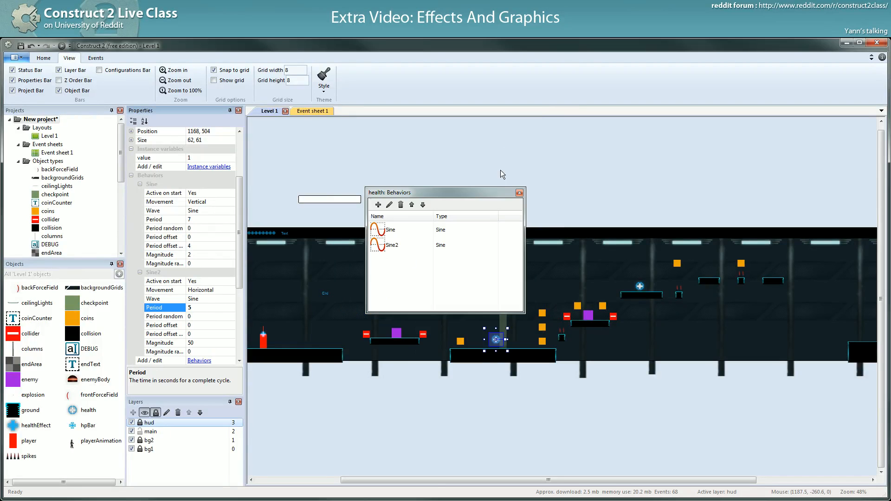
mouse_move(210, 348)
type("2")
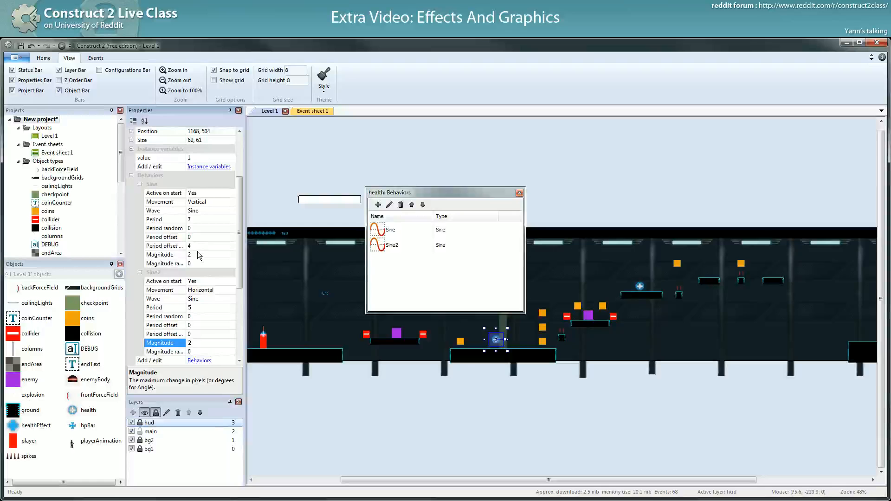
left_click(161, 333)
type("4")
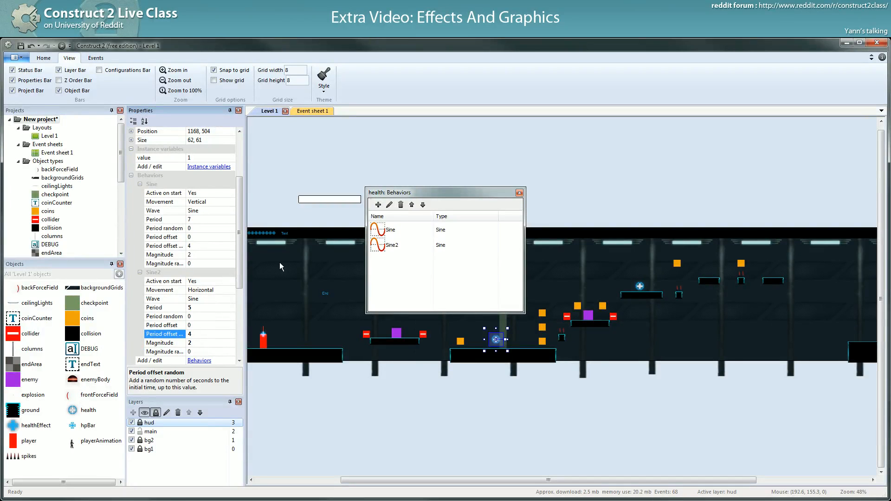
left_click(164, 245)
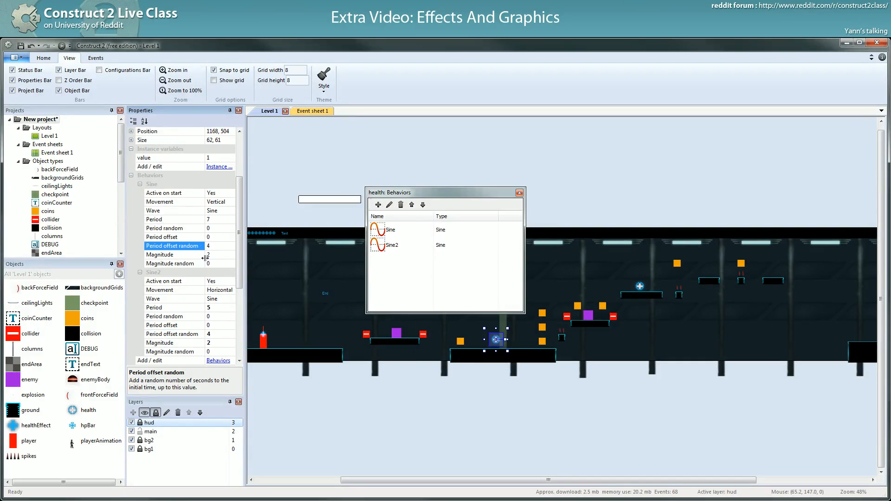
mouse_move(182, 242)
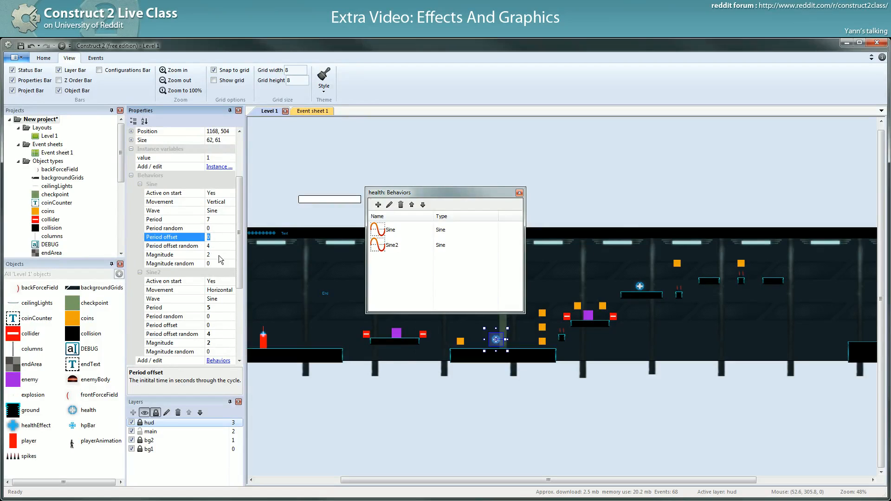
mouse_move(406, 342)
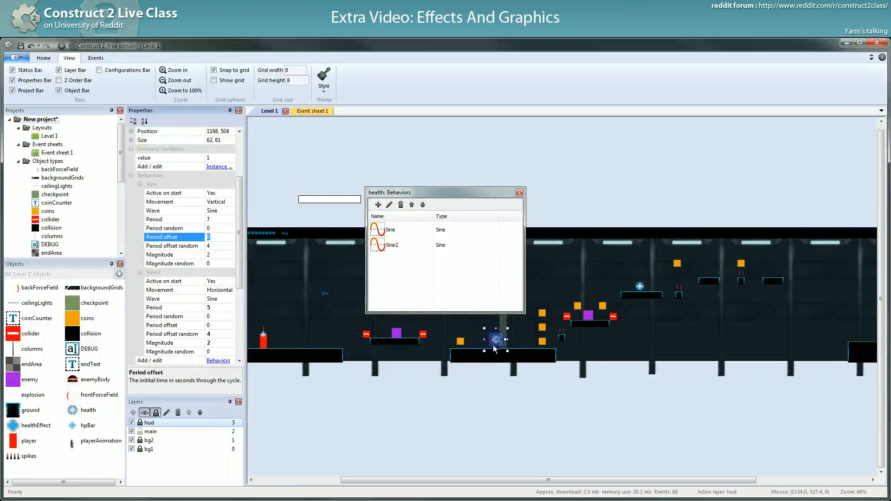
mouse_move(495, 343)
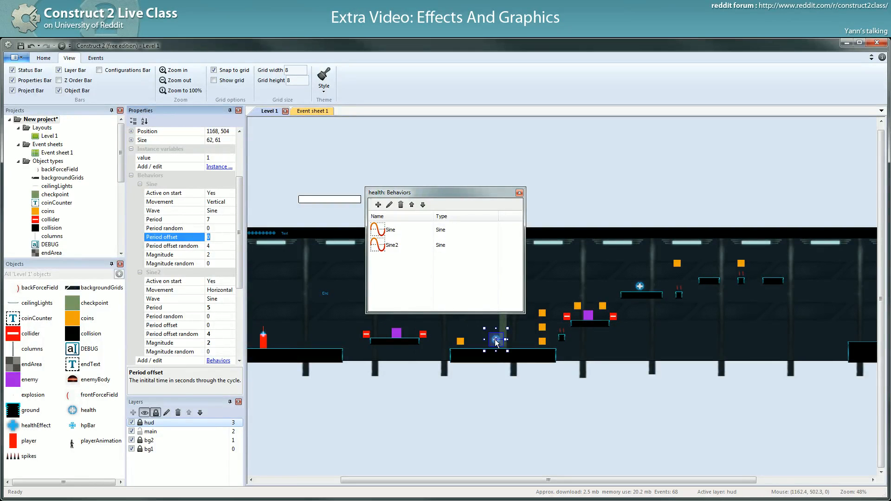
Move the health pickup toward the level start and reduce its size
left_click_drag(495, 340, 305, 340)
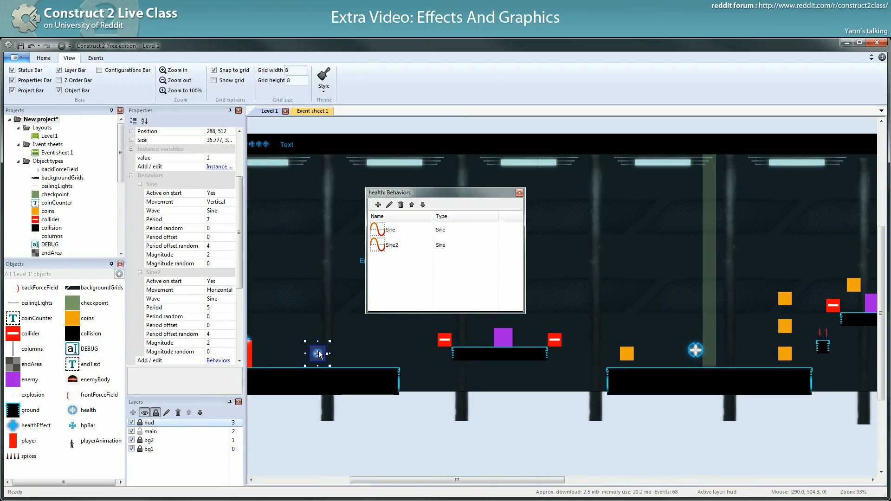
mouse_move(418, 346)
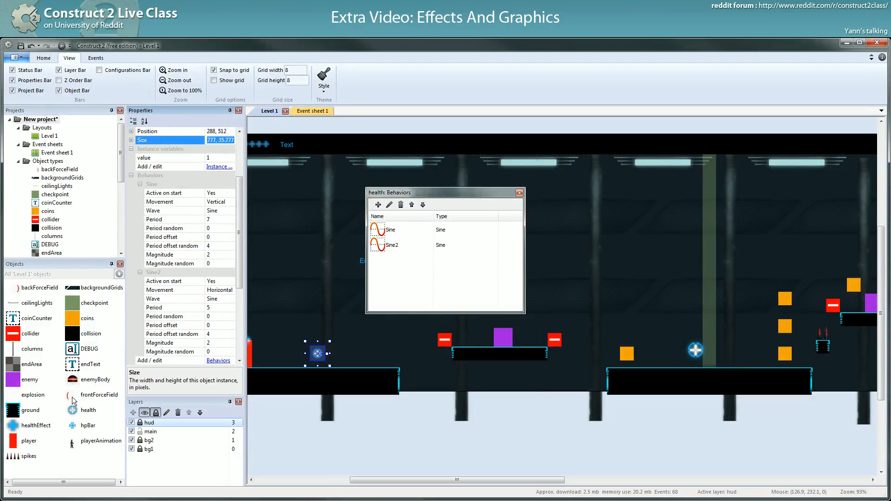
left_click(695, 350)
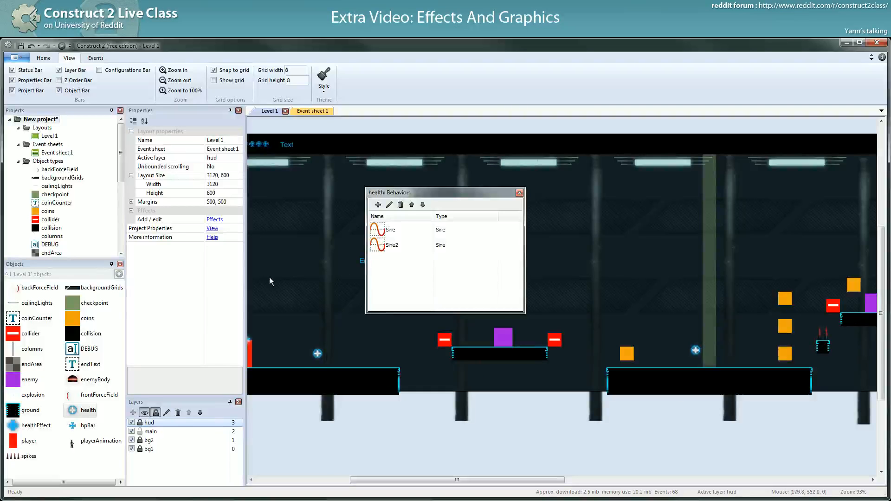
Review the health pickup's Sine2 period and reposition it at the level's left end
left_click(318, 354)
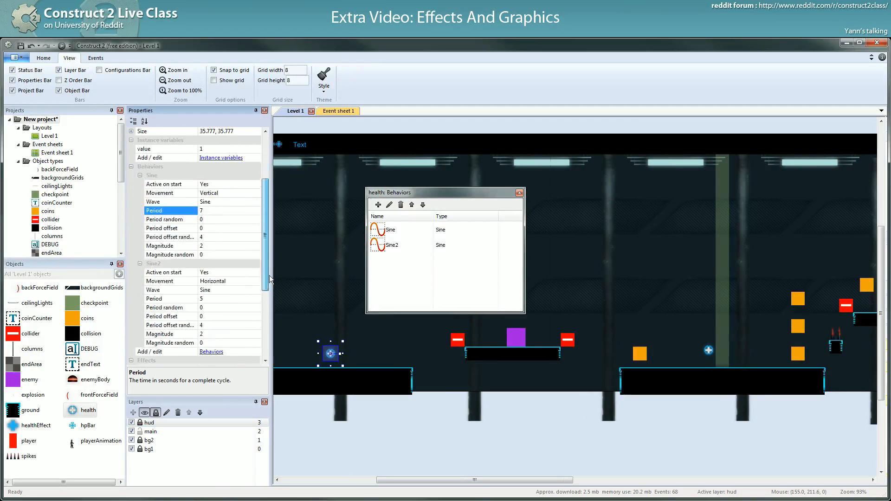
left_click(171, 298)
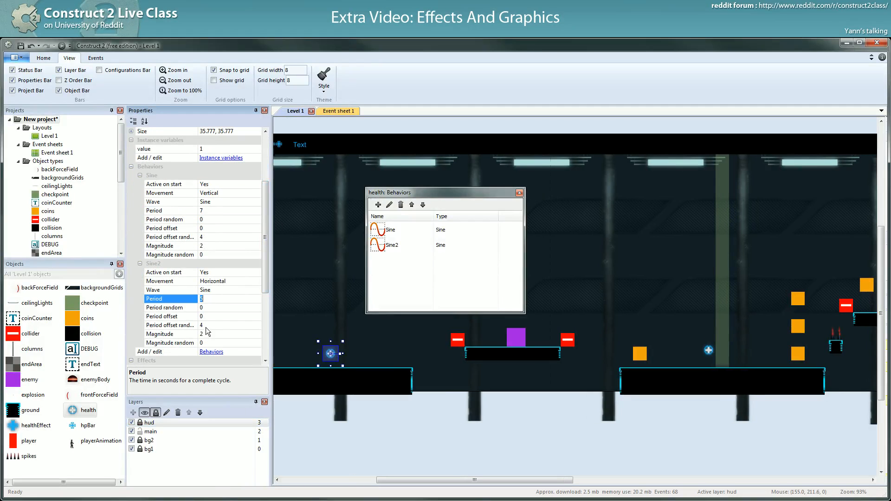
left_click(171, 325)
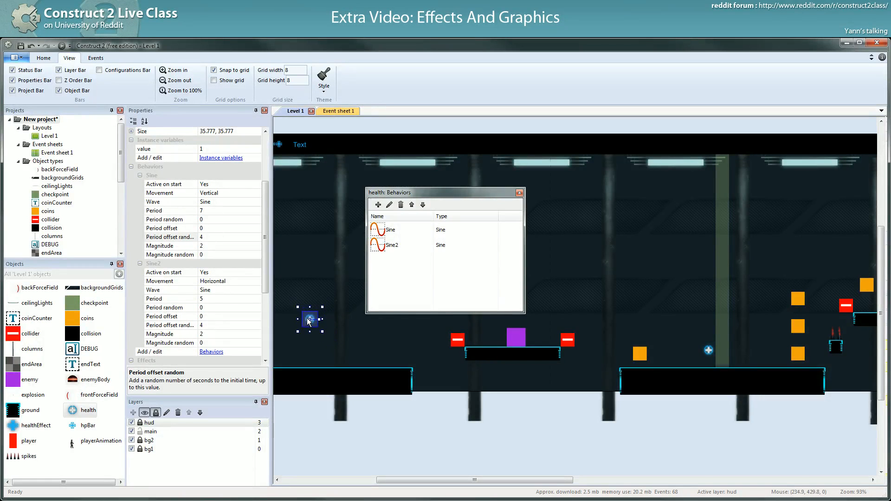
left_click_drag(310, 318, 338, 340)
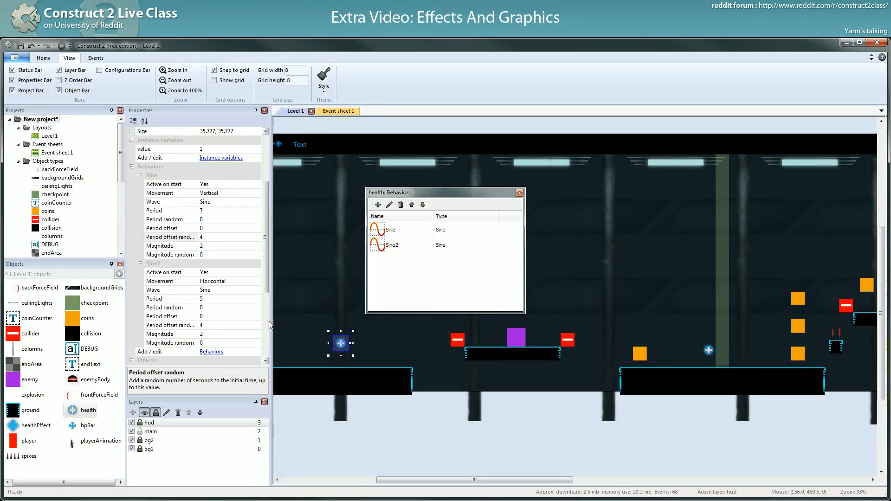
left_click(165, 307)
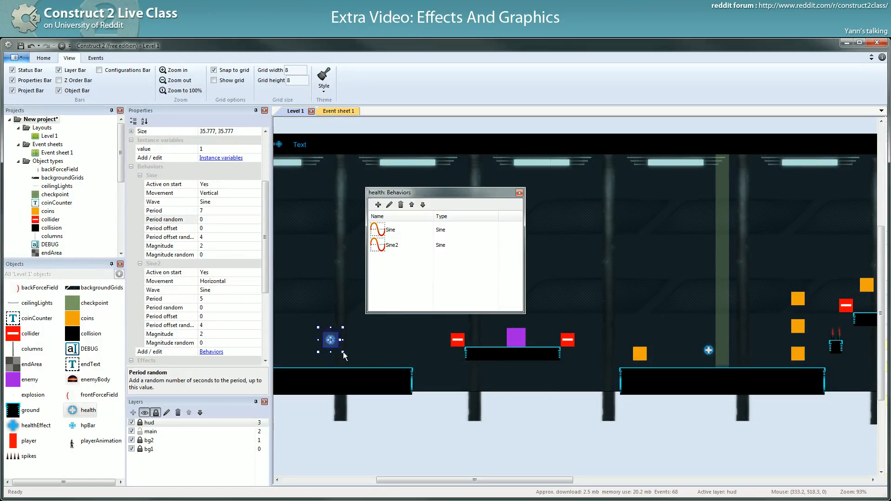
left_click(170, 298)
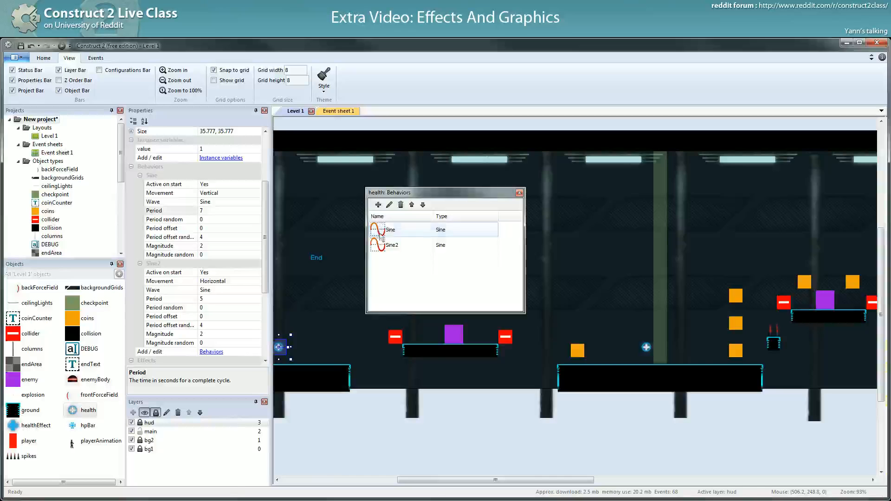
Select a coin pickup and bring up the Add behavior list for the coins object
right_click(391, 244)
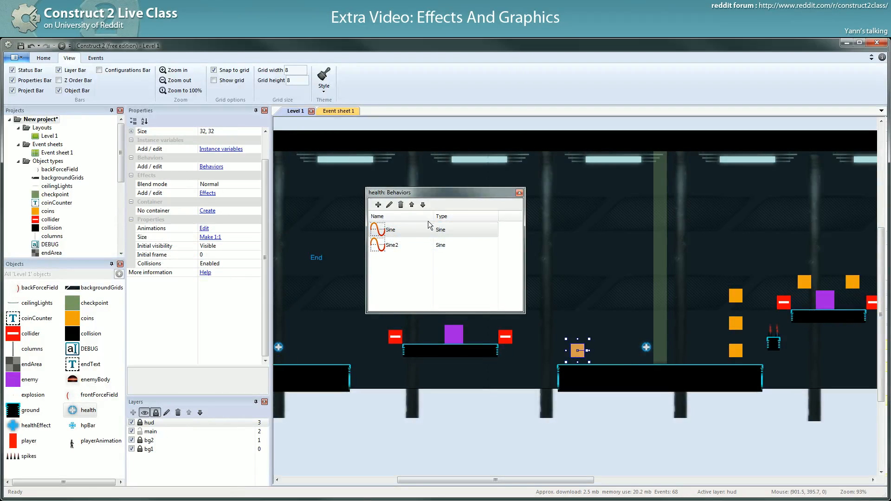
left_click(518, 192)
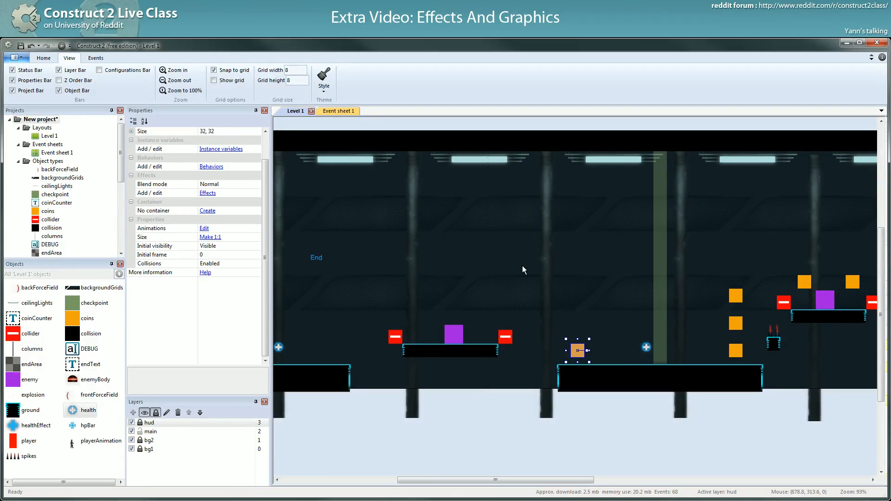
left_click(257, 245)
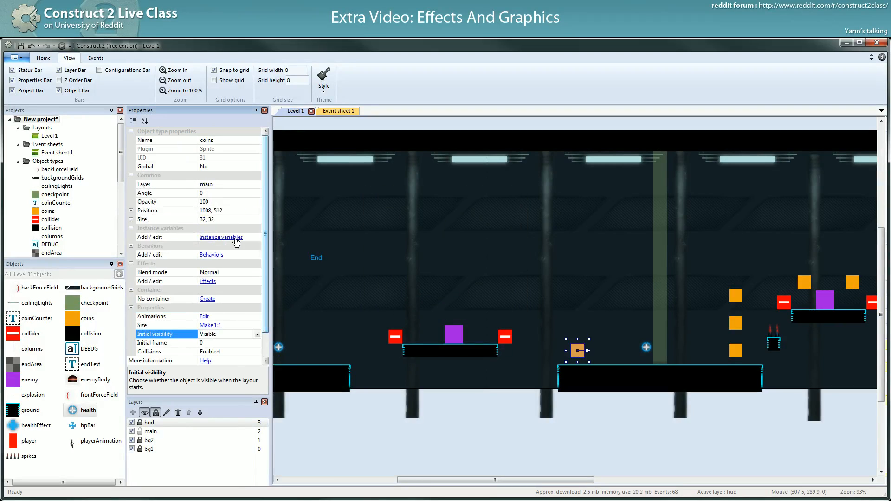
left_click(210, 255)
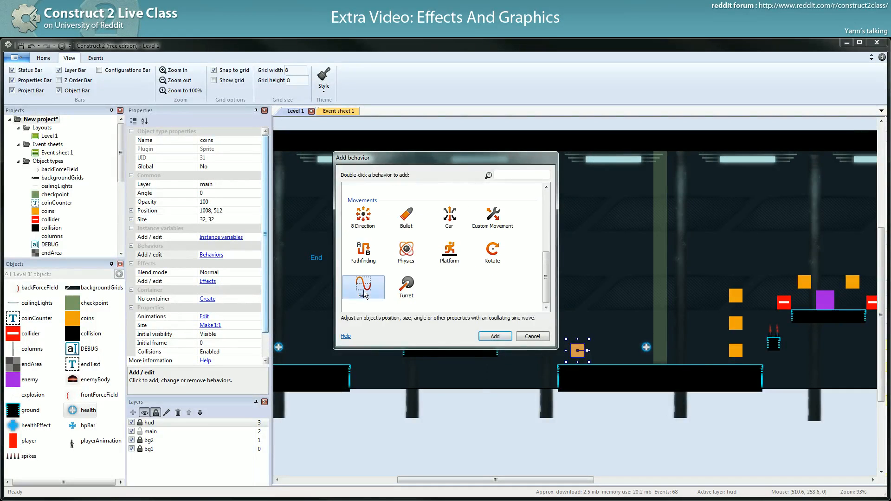
Give coins a vertical Sine (period 7) and horizontal Sine2 (period 5), both random offset 4, magnitude 2
double_click(363, 287)
type("7")
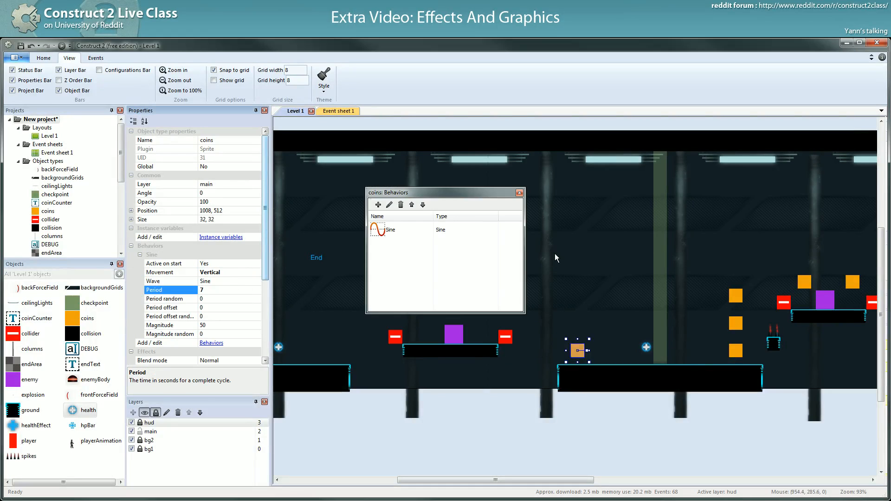
left_click(165, 325)
type("2")
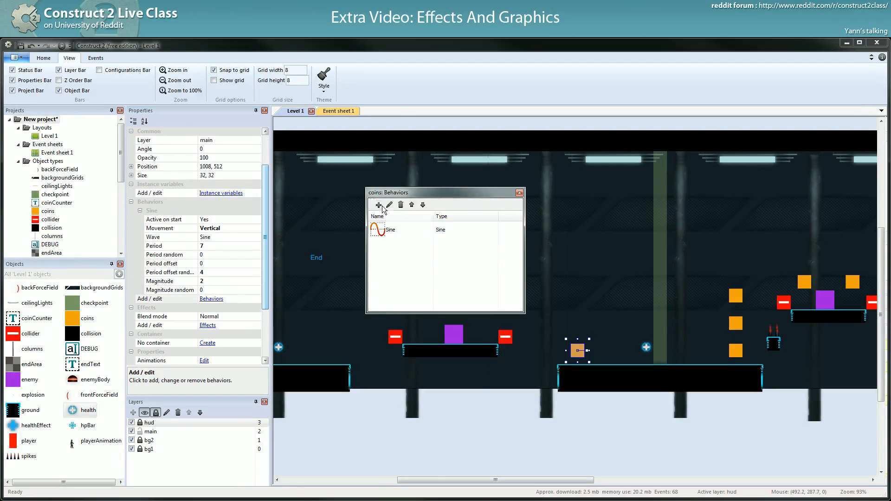
left_click(379, 204)
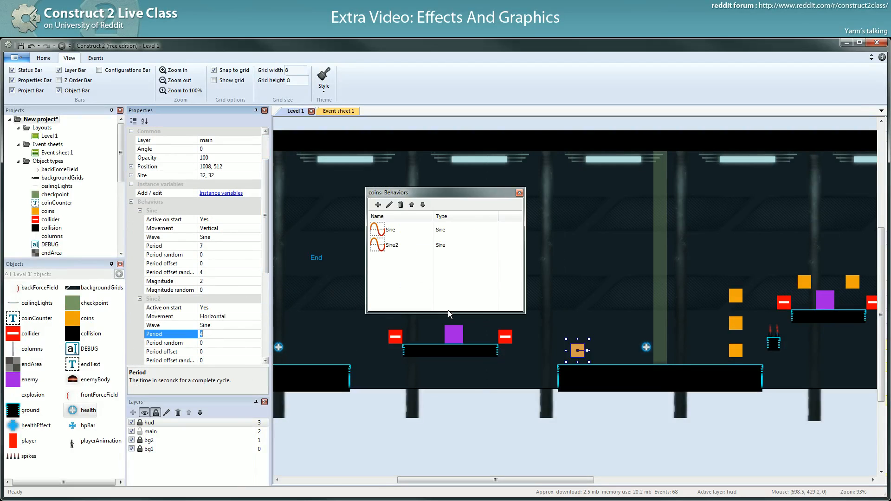
type("5")
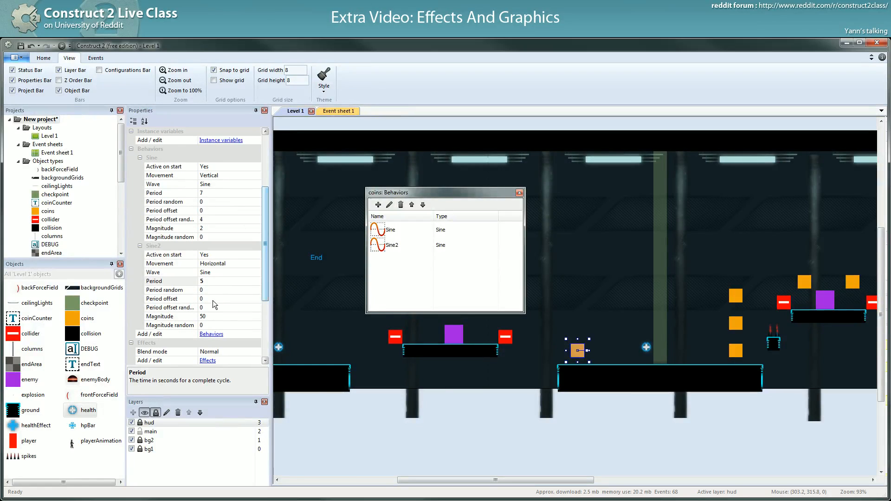
left_click(170, 307)
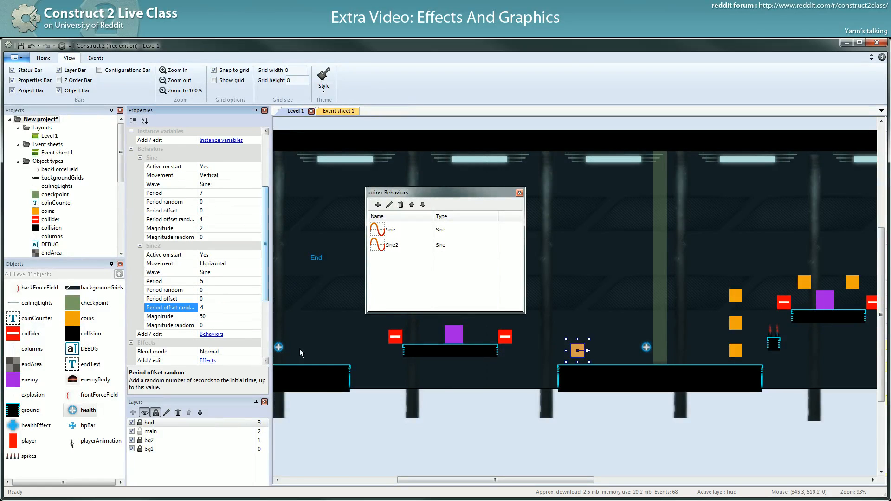
left_click(171, 316)
type("2")
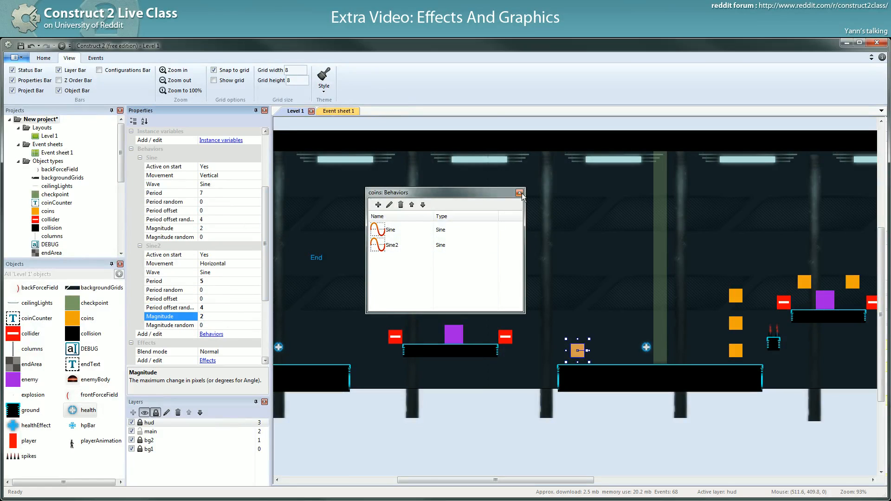
left_click(518, 192)
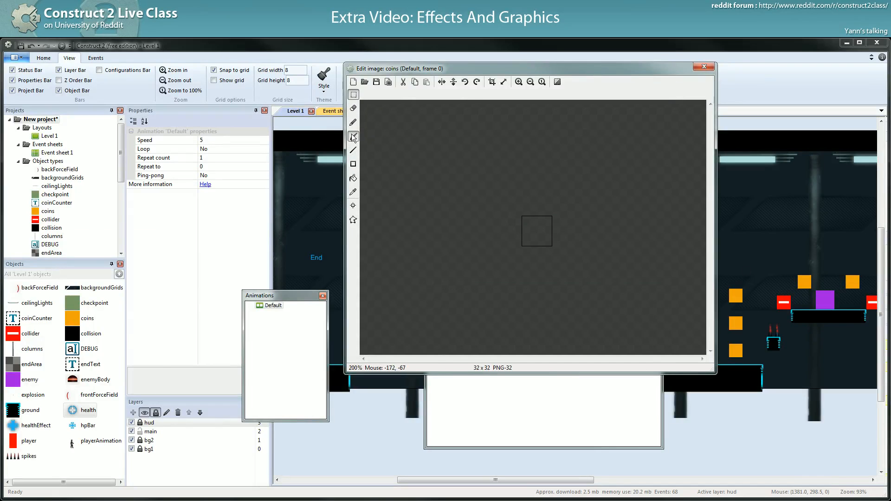
Repaint the coin sprite as a blue circle with a soft-erased centre, forming a glowing ring
left_click(353, 136)
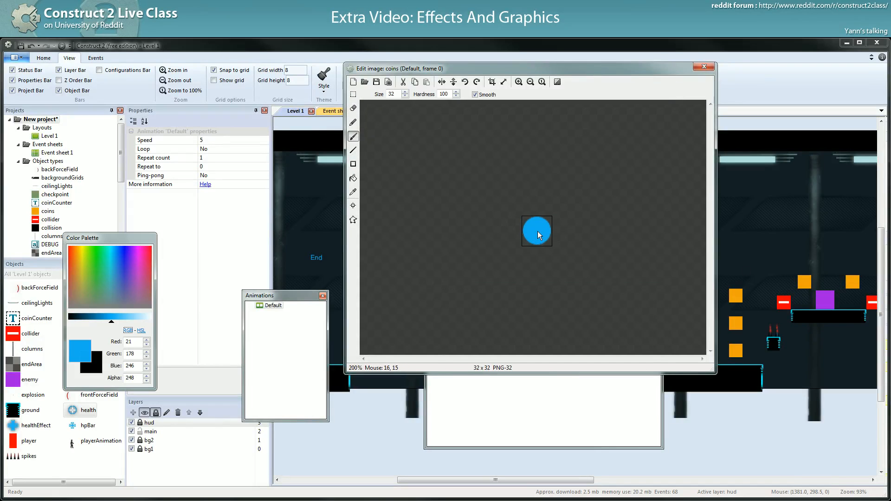
left_click(86, 259)
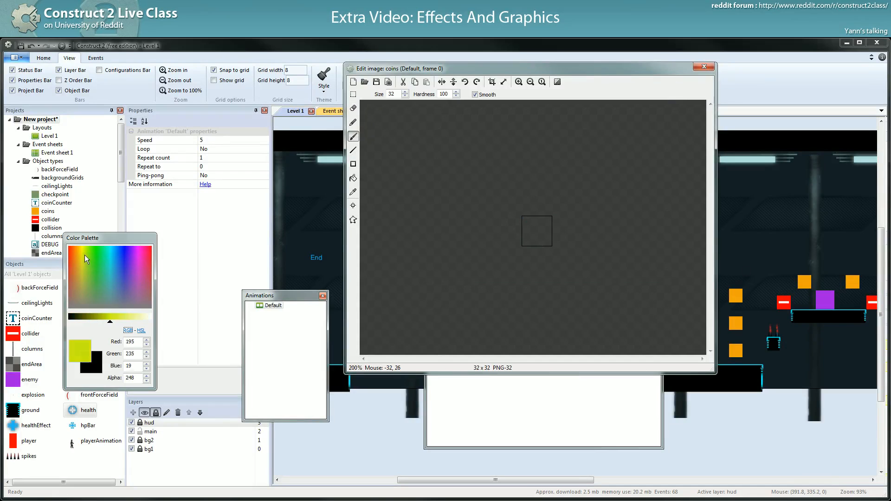
left_click(80, 249)
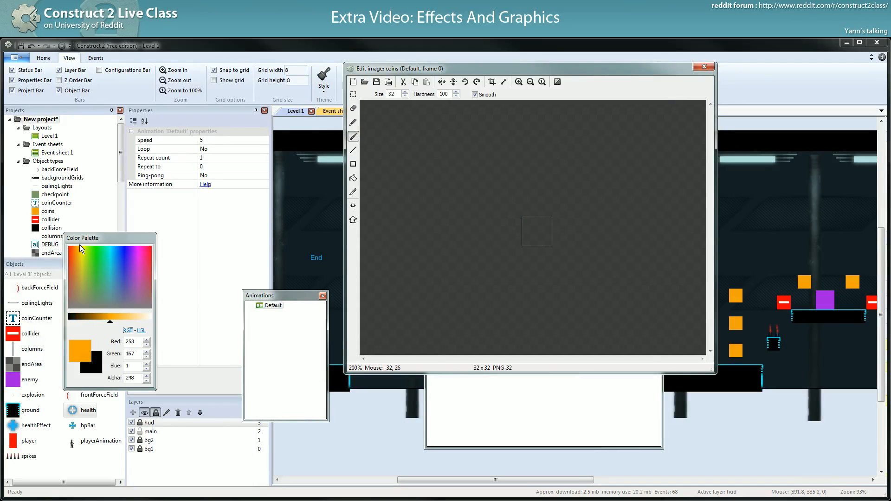
left_click(102, 264)
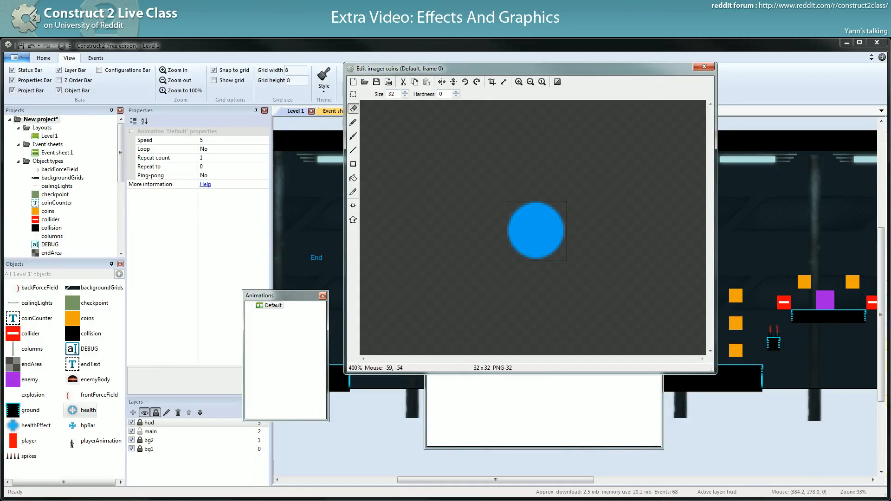
left_click(536, 236)
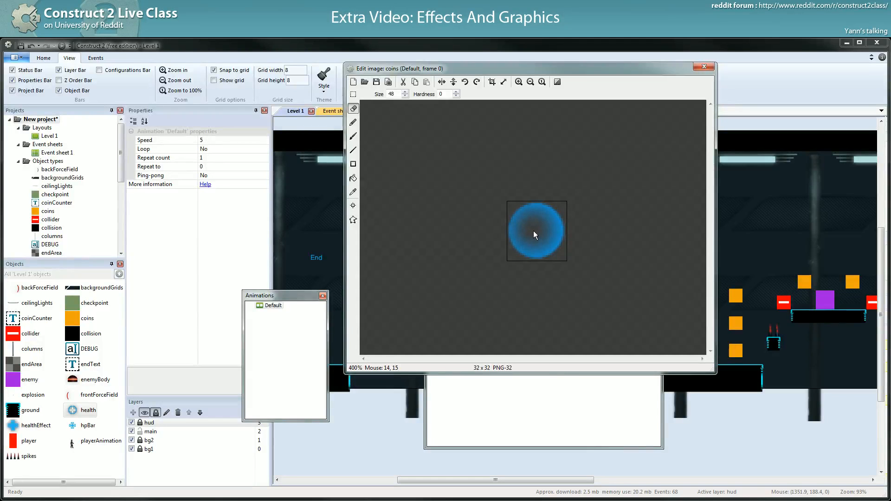
mouse_move(538, 236)
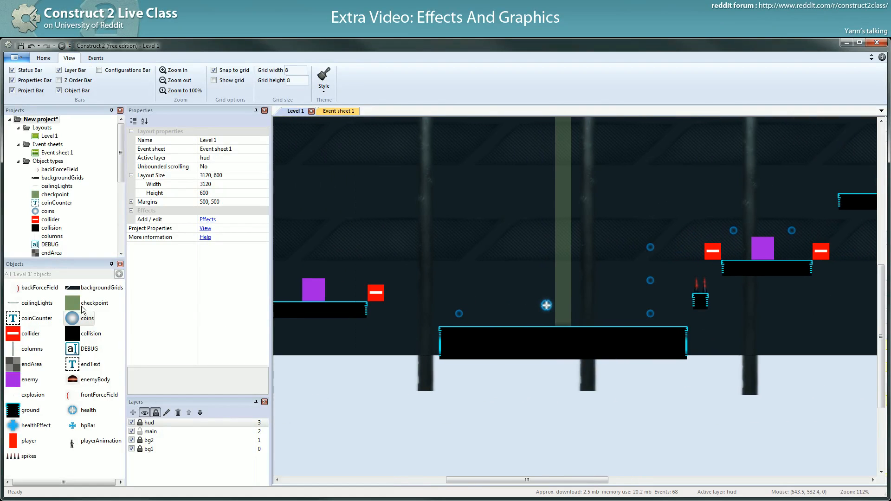
left_click(459, 314)
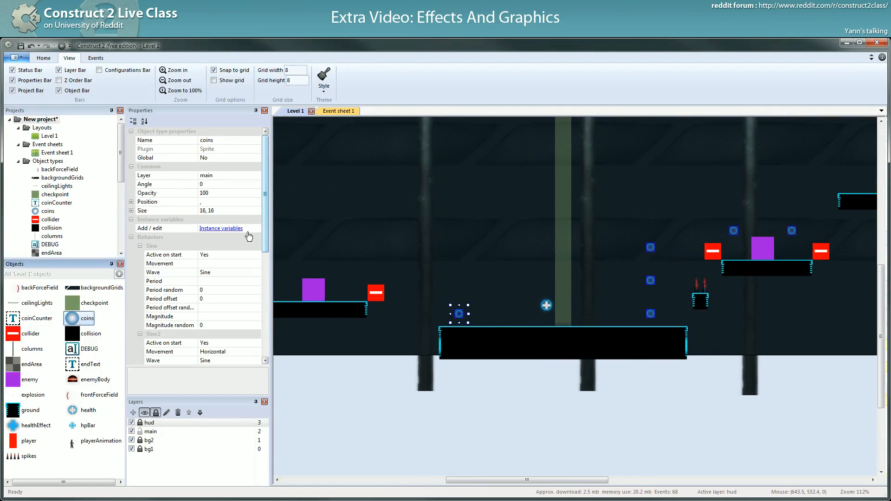
mouse_move(262, 201)
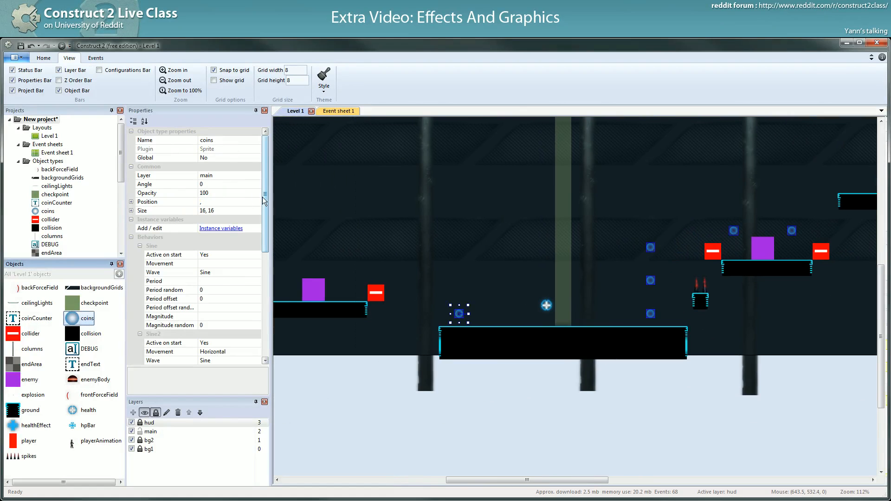
Fill the coins' sine fields: vertical period 7, random offset 4, magnitude 2, horizontal period 5
left_click(258, 298)
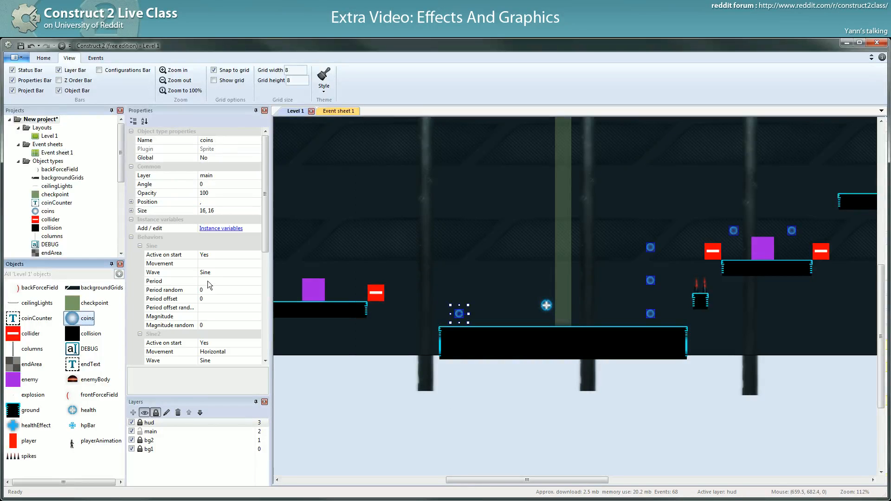
scroll("down", 3)
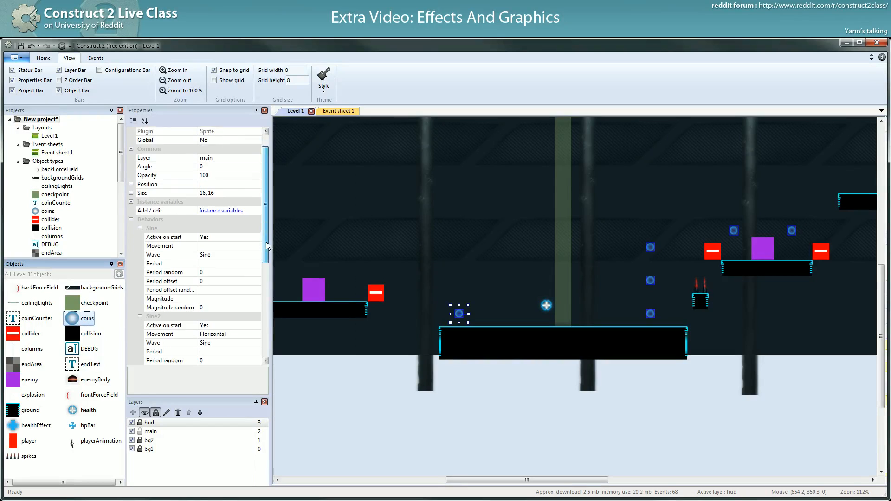
scroll("down", 3)
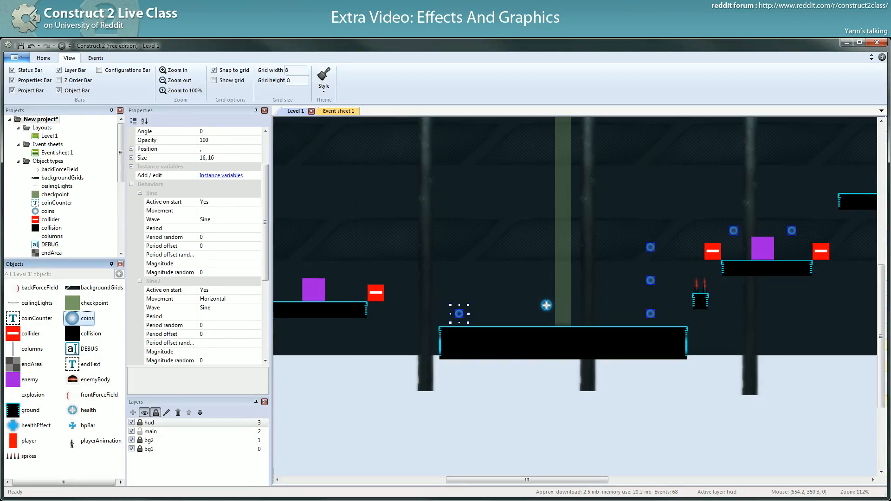
left_click(159, 211)
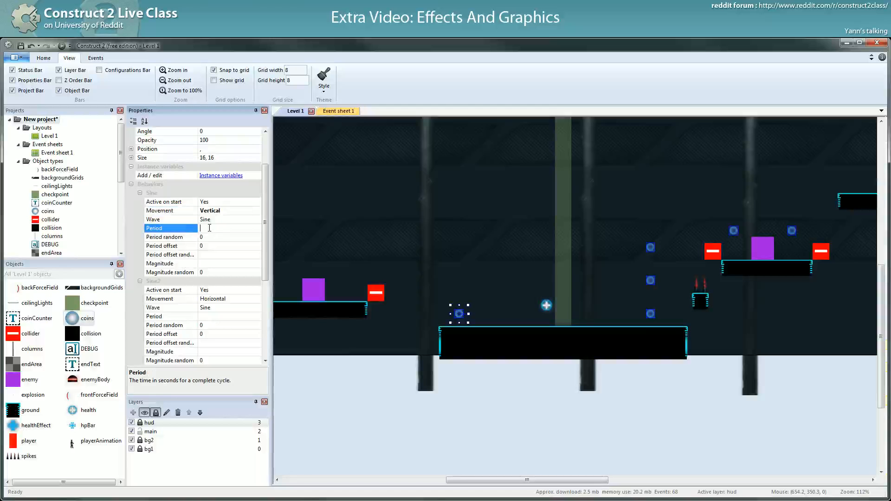
type("7")
left_click(231, 255)
type("4")
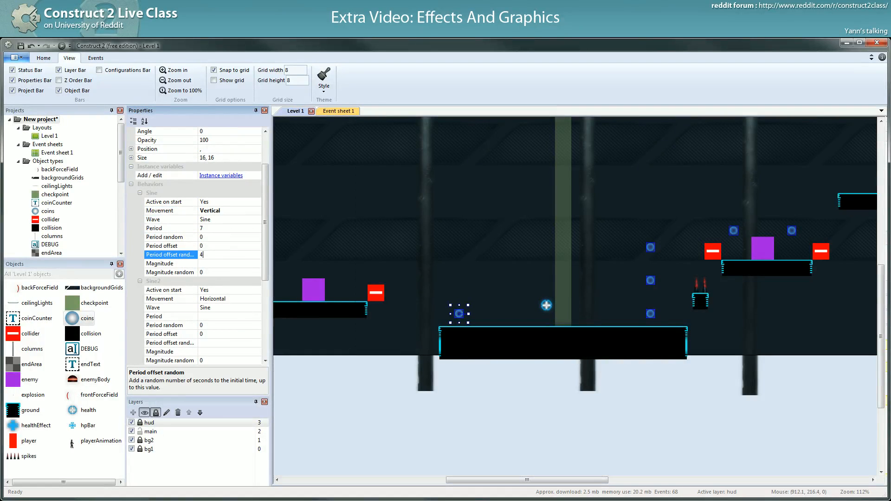
left_click(171, 263)
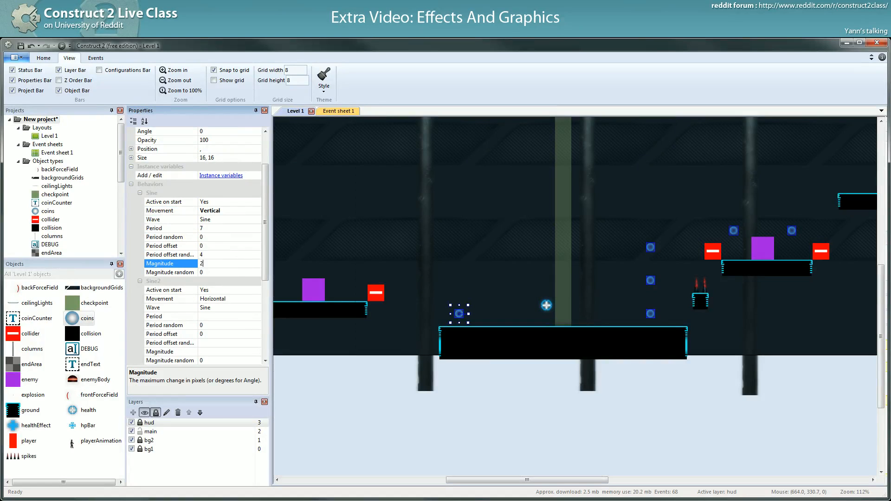
left_click(154, 316)
type("5")
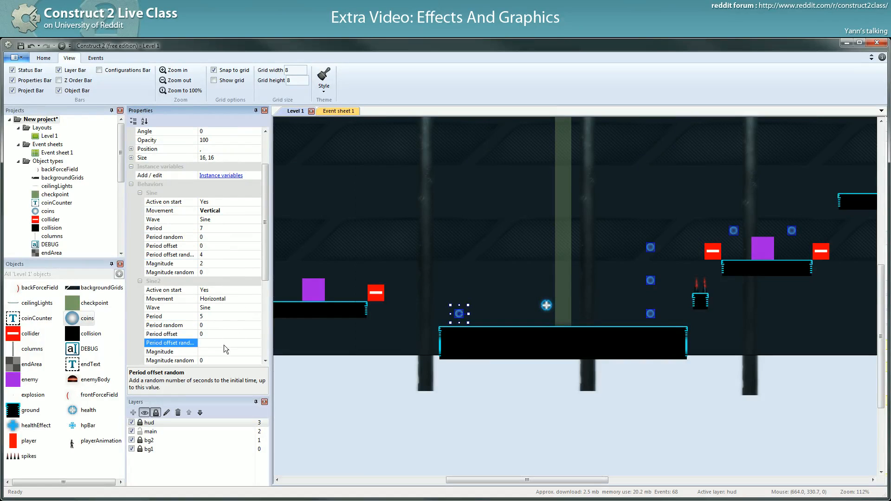
left_click(171, 351)
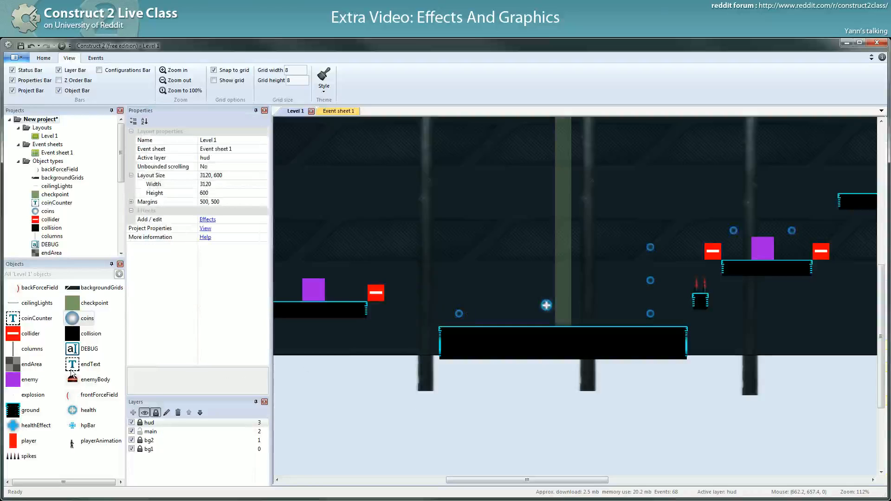
Set the health pickup's Sine behaviour to Vertical movement with Period 7
left_click(545, 305)
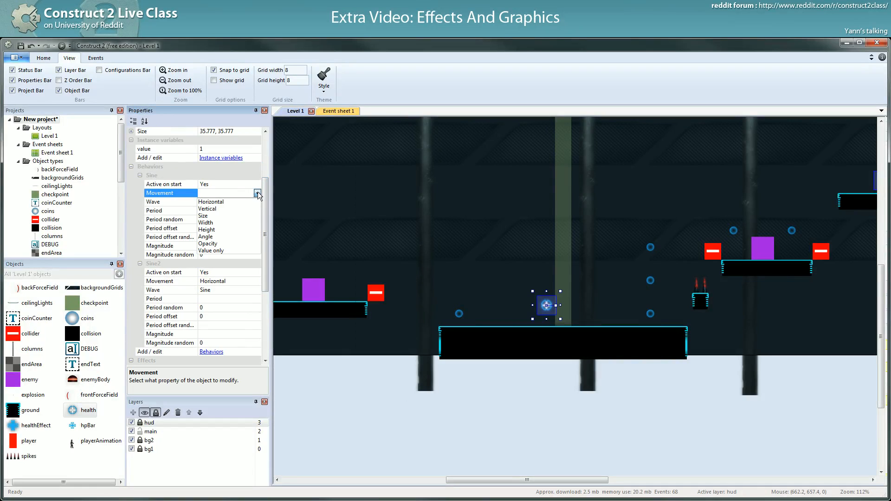
left_click(207, 209)
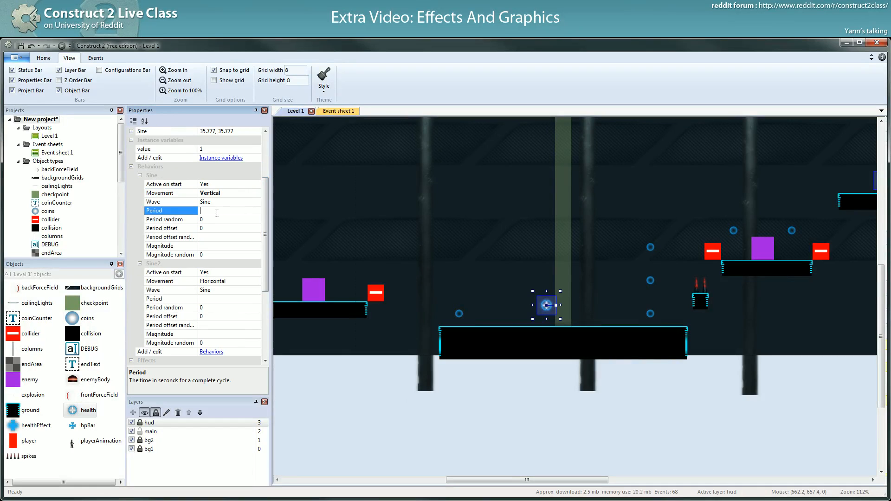
type("7")
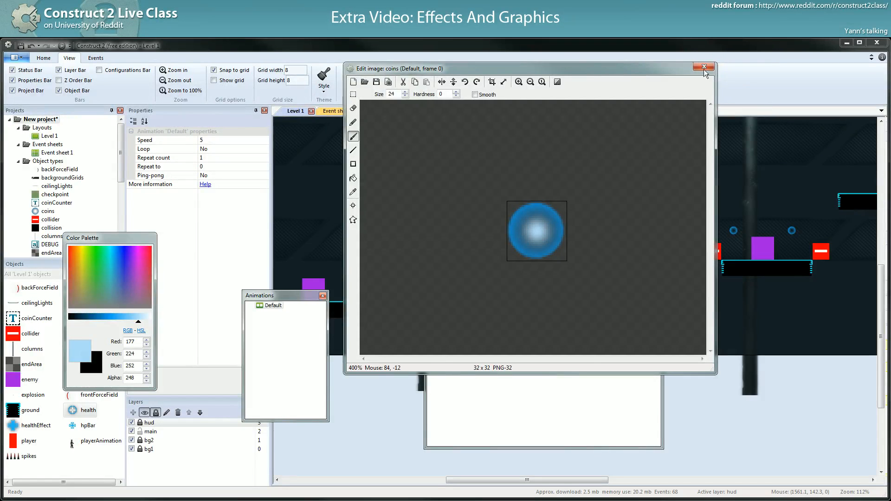
Paint the coin orb's centre a deeper blue in the image editor
left_click(704, 67)
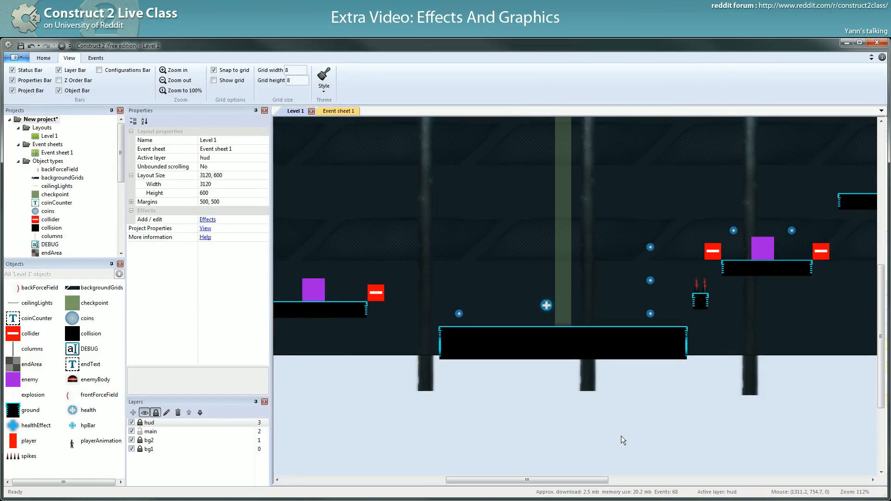
left_click(459, 313)
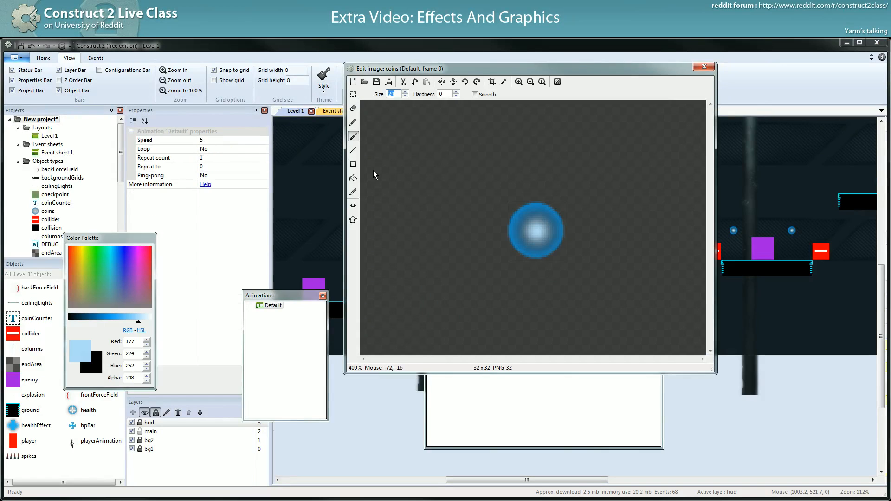
left_click(119, 321)
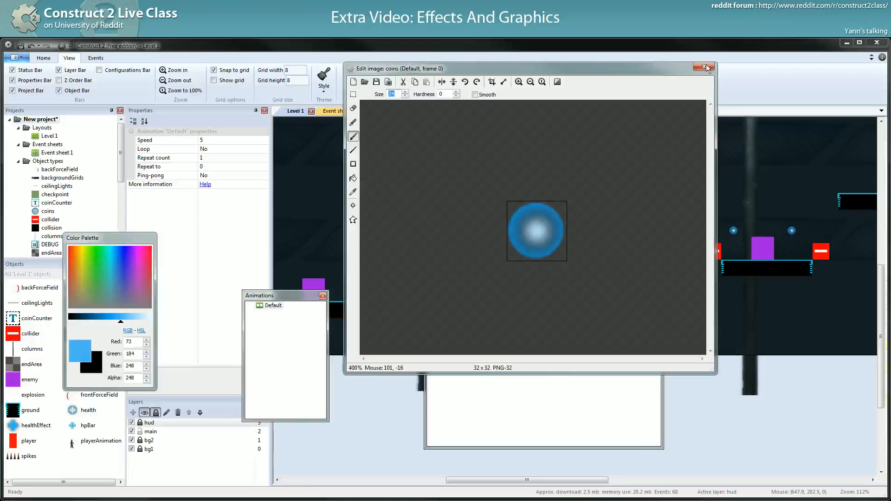
left_click(708, 68)
type("8")
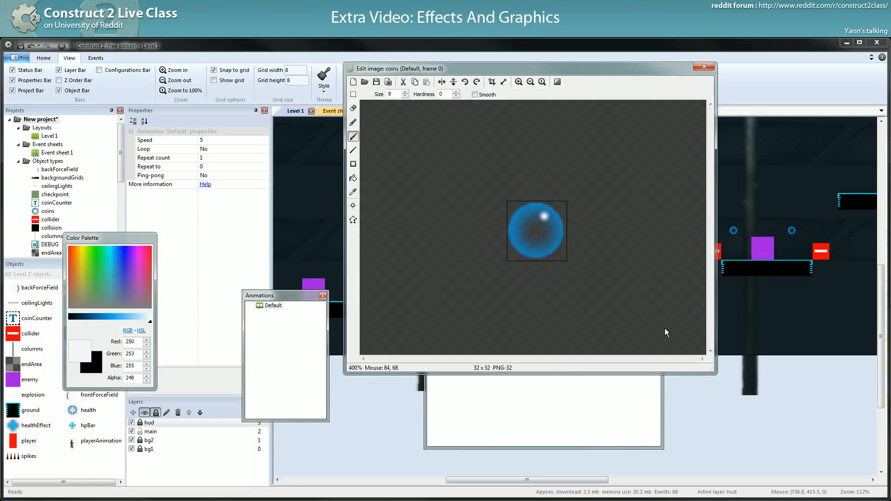
mouse_move(327, 179)
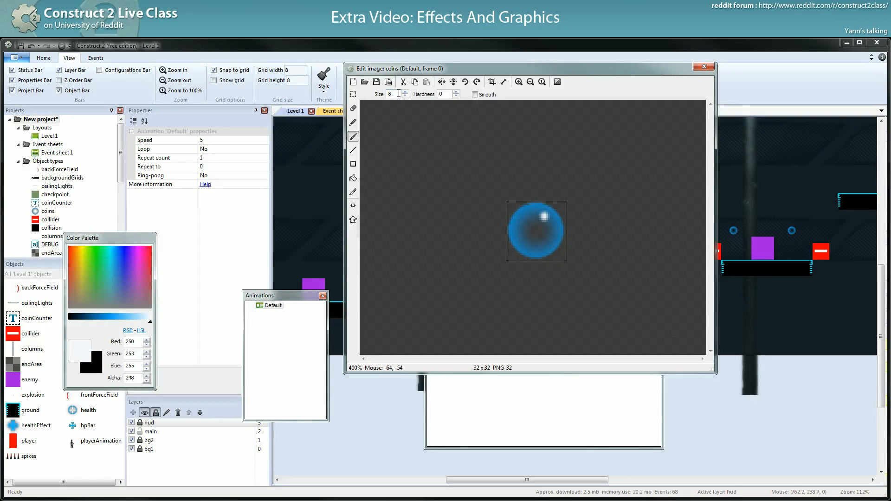
Brush a small white highlight onto the orb and reopen the coin image for more edits
left_click(391, 94)
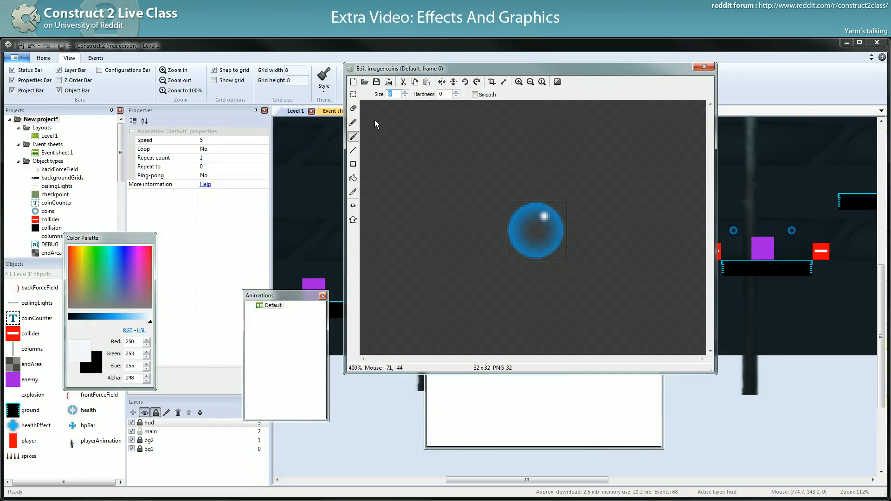
left_click(704, 67)
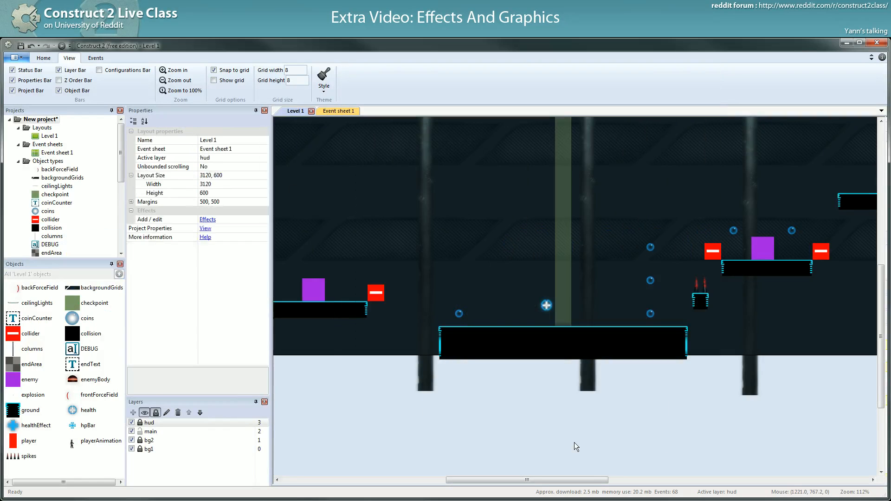
left_click(459, 313)
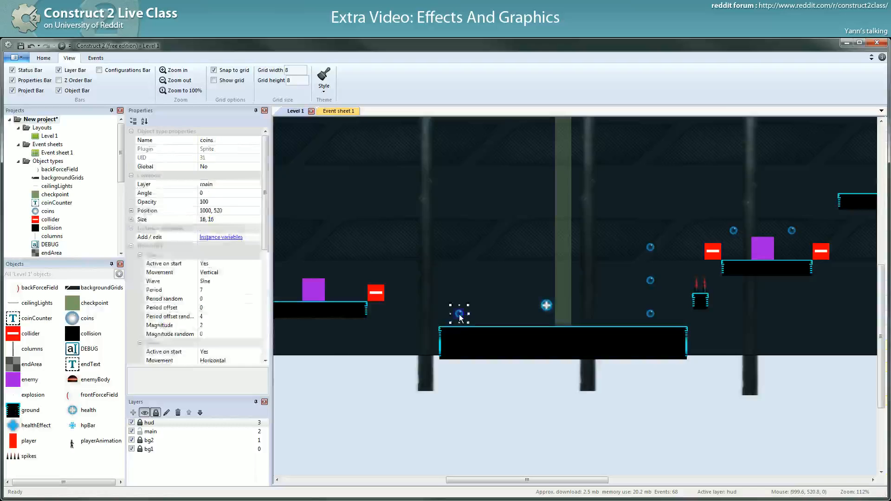
double_click(458, 315)
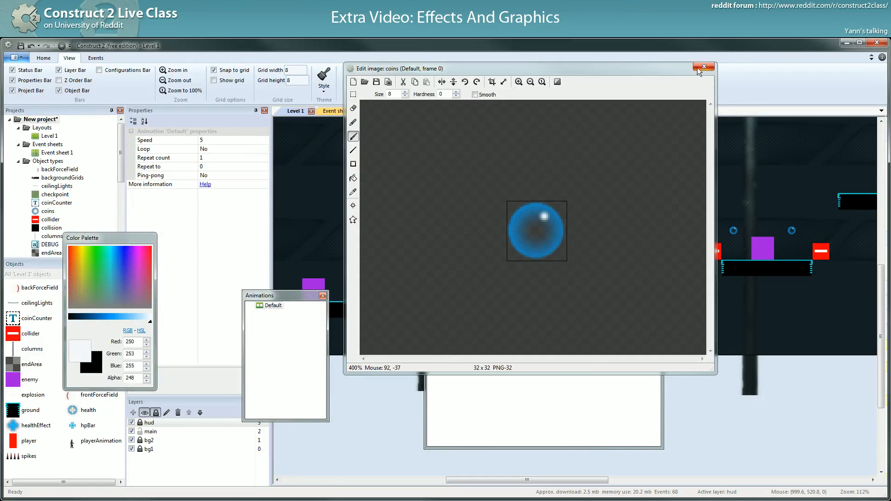
Erase the coin orb into a blue crescent and add a white sparkle above it
left_click(703, 68)
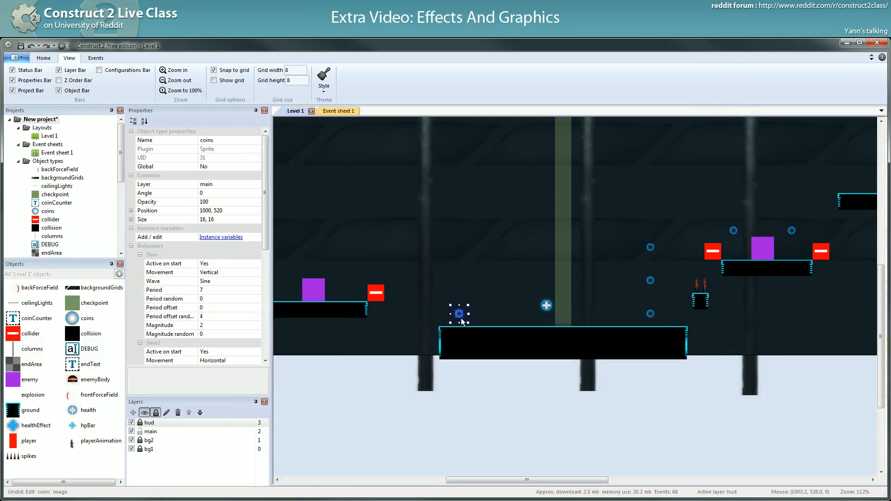
double_click(458, 313)
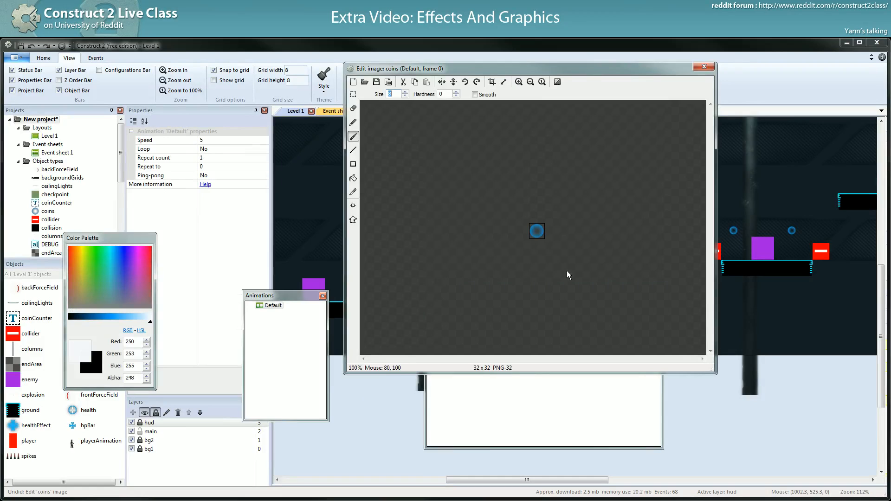
left_click(518, 82)
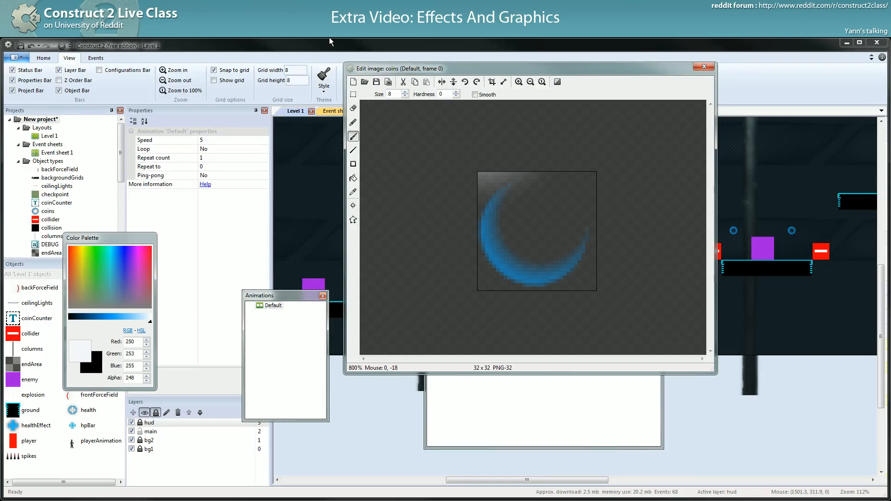
left_click(560, 199)
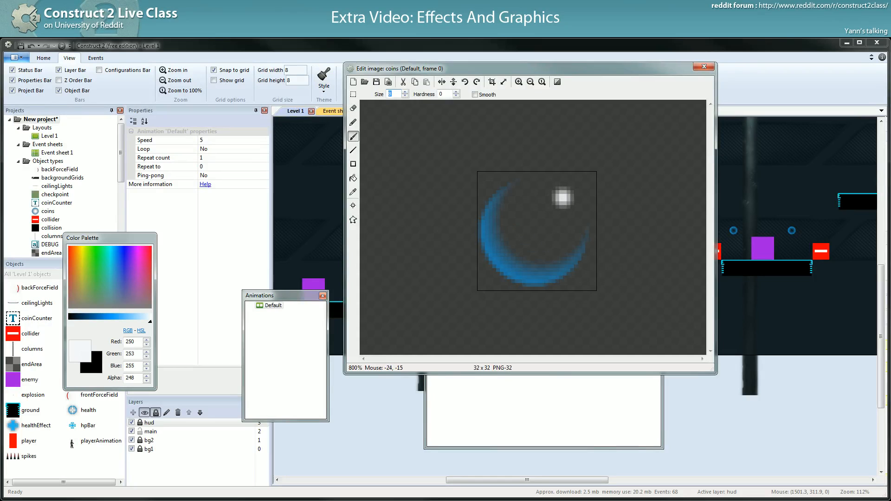
Set a much larger soft-edged brush and return to the level showing crescent coins
left_click(497, 251)
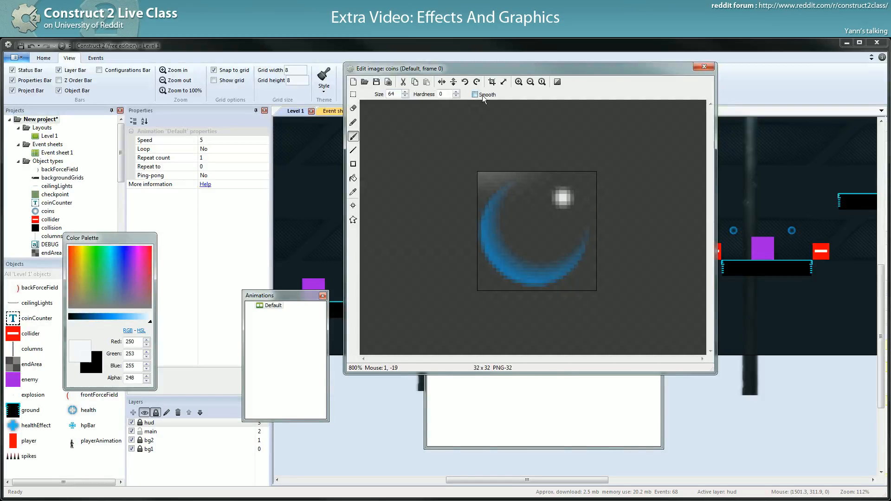
left_click(475, 95)
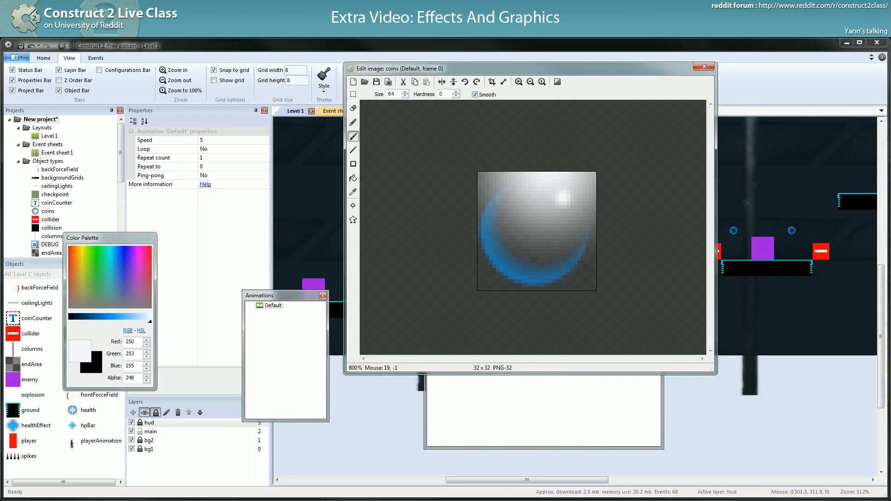
left_click(703, 67)
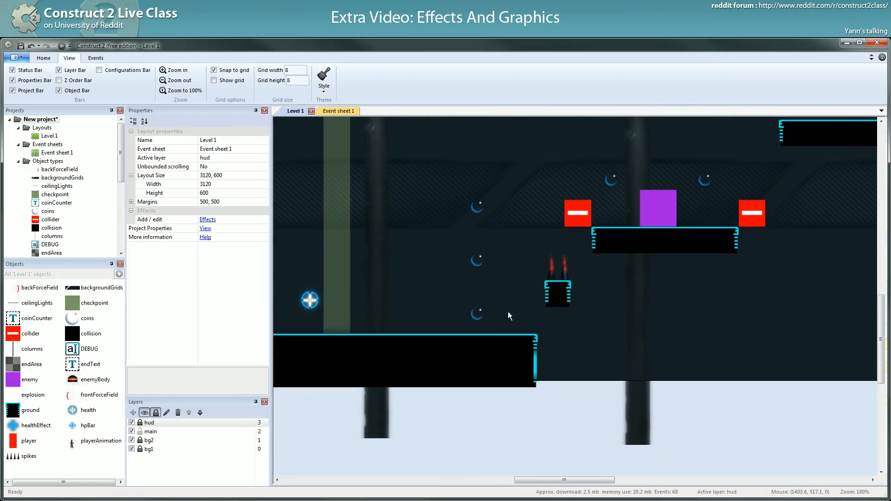
mouse_move(487, 320)
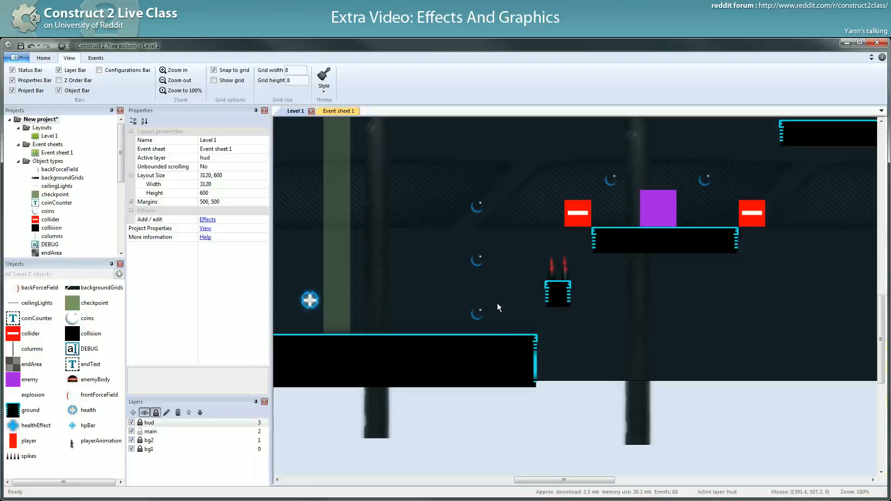
mouse_move(478, 319)
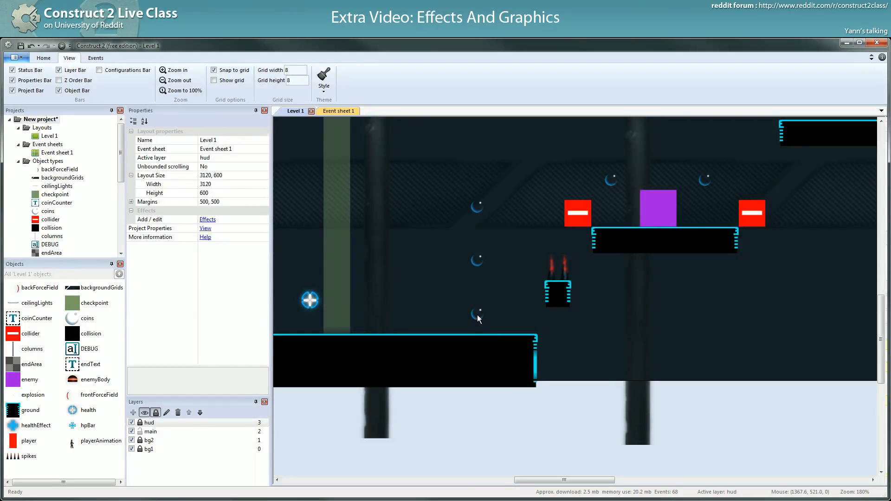
Select the lowest crescent coin and reopen its image in the editor
left_click(477, 314)
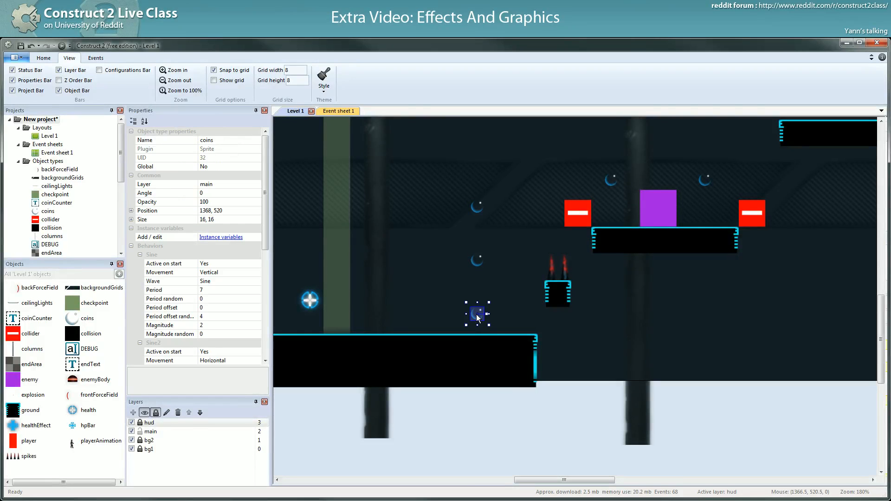
left_click(471, 339)
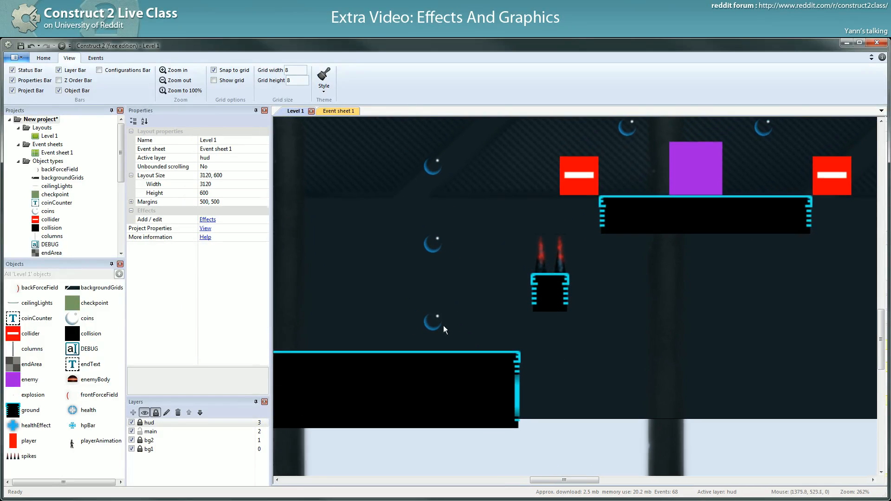
left_click(433, 322)
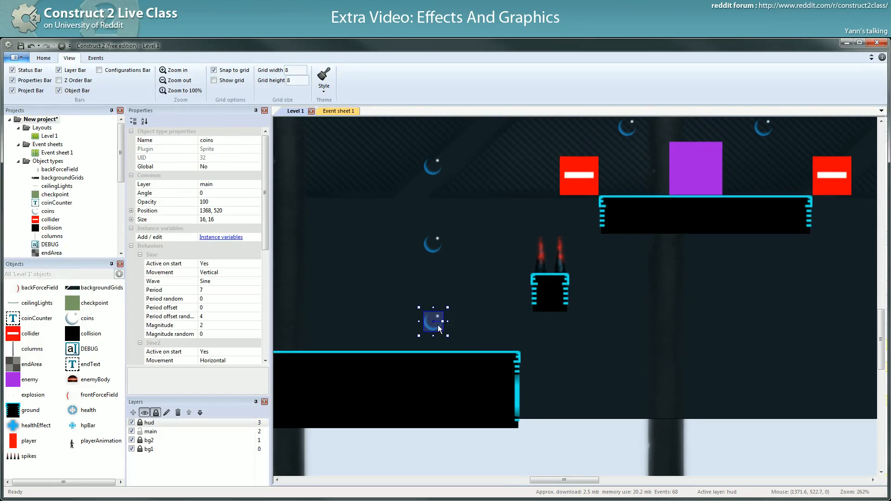
double_click(432, 322)
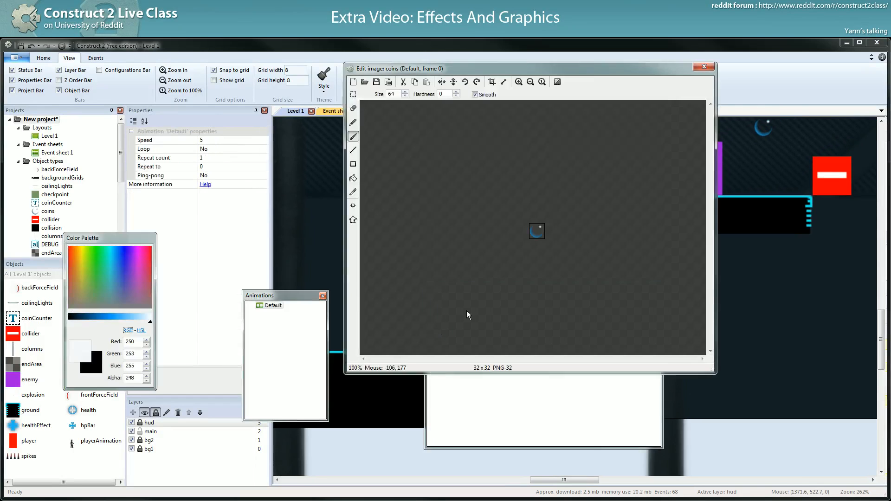
mouse_move(705, 97)
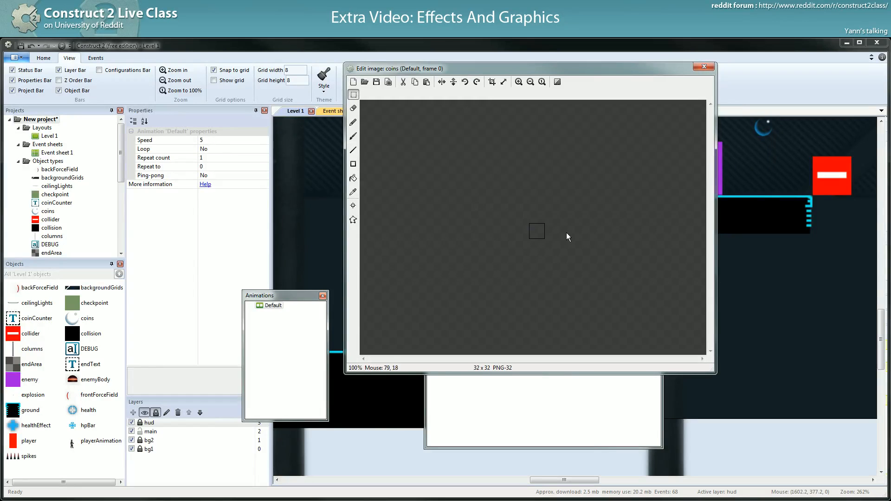
Paint a soft white glow over the crescent with the Smooth brush, then undo it
left_click(353, 137)
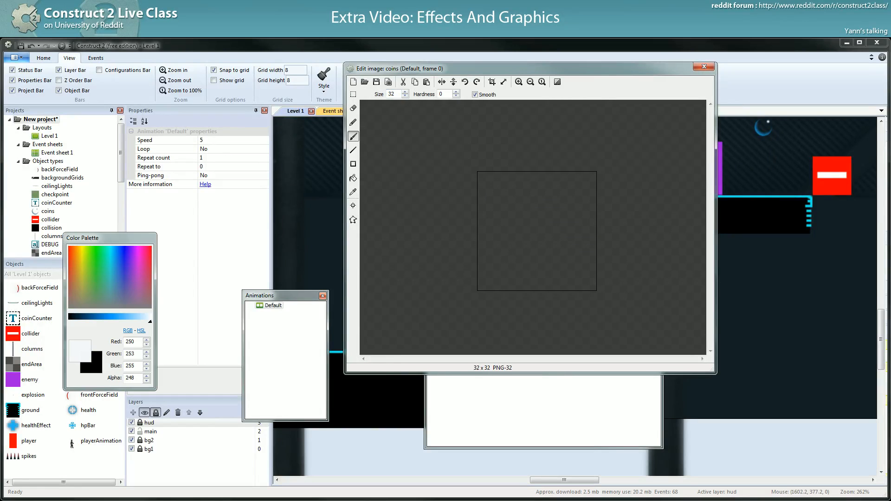
left_click(537, 236)
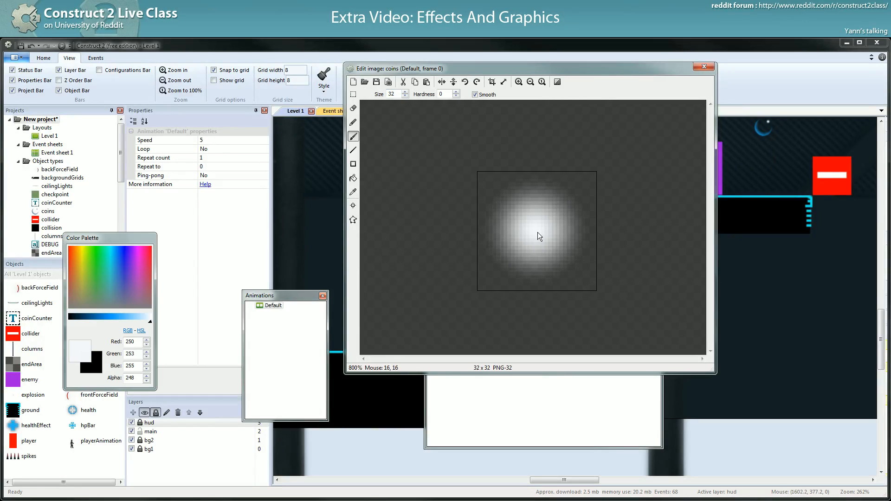
left_click(353, 82)
type("36")
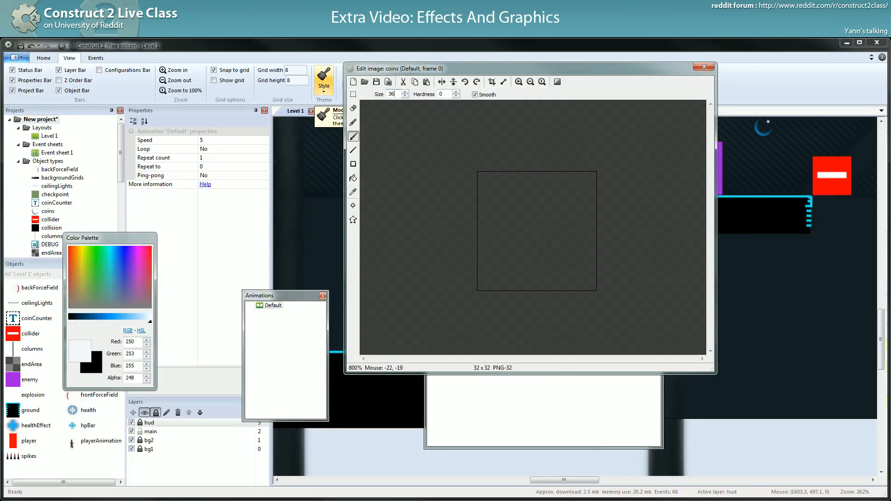
left_click(537, 237)
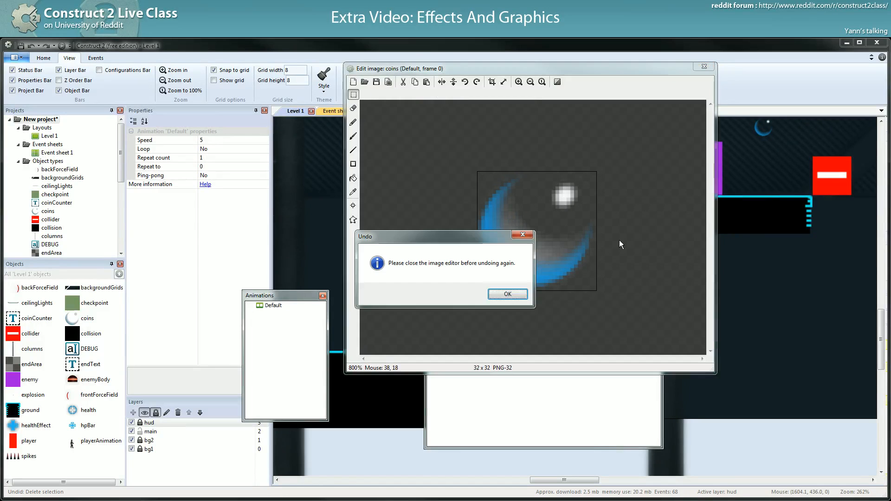
Dismiss the Undo warning, select the whole image and leave the crescent unchanged
left_click(506, 294)
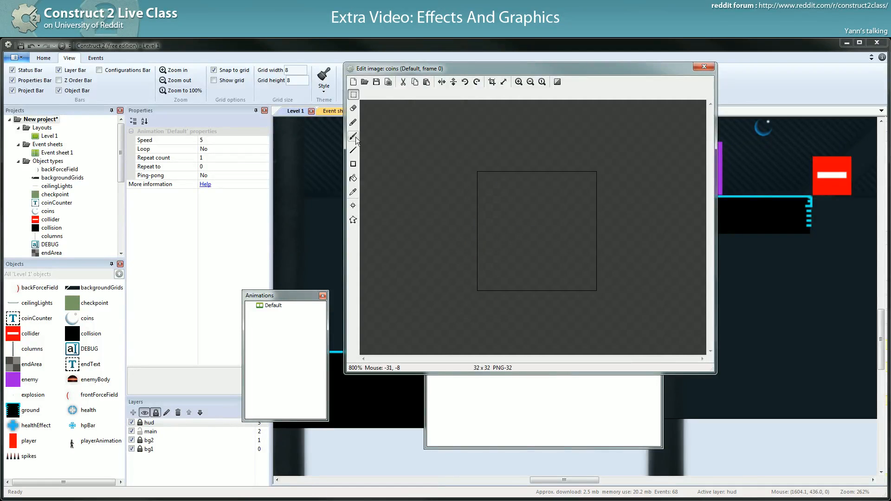
left_click(514, 227)
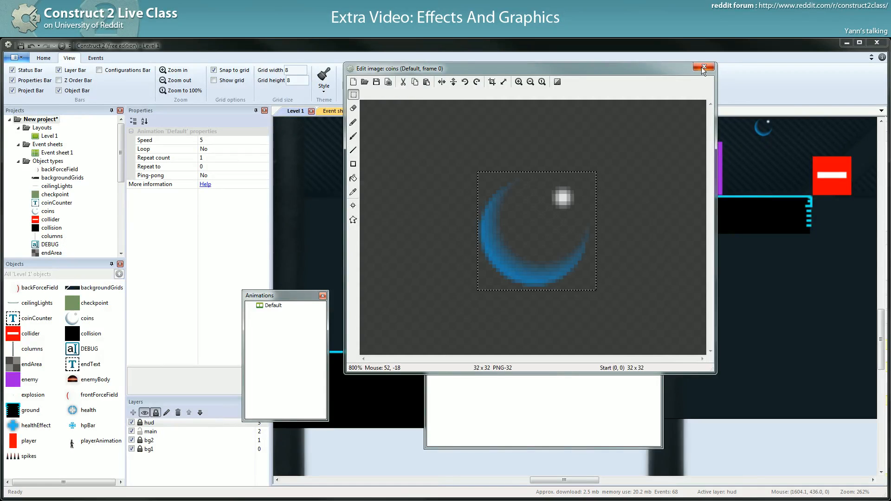
left_click(705, 68)
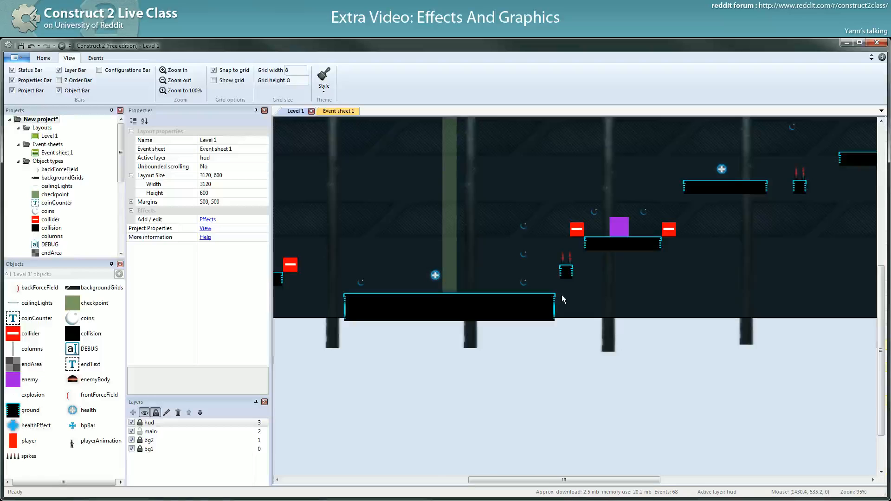
Try a crystal Size of 35.777 × 35.777, undo it, and nudge a health pickup right
left_click(434, 276)
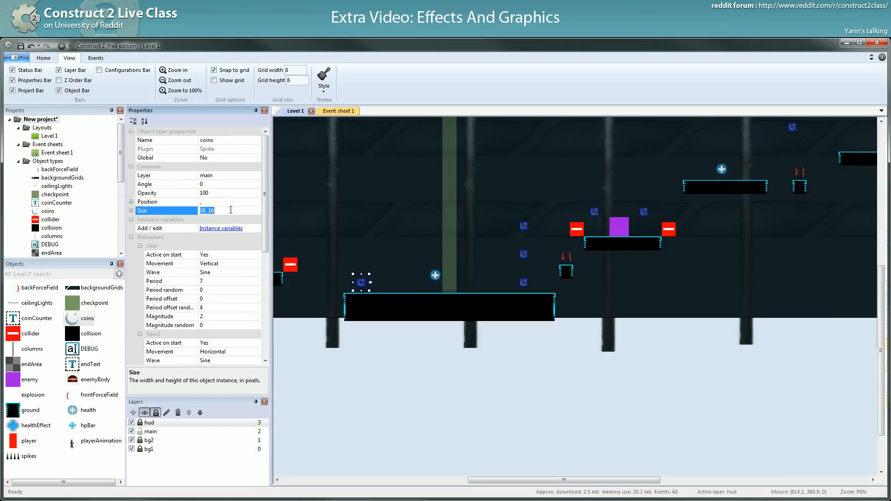
type("35.777, 35.777")
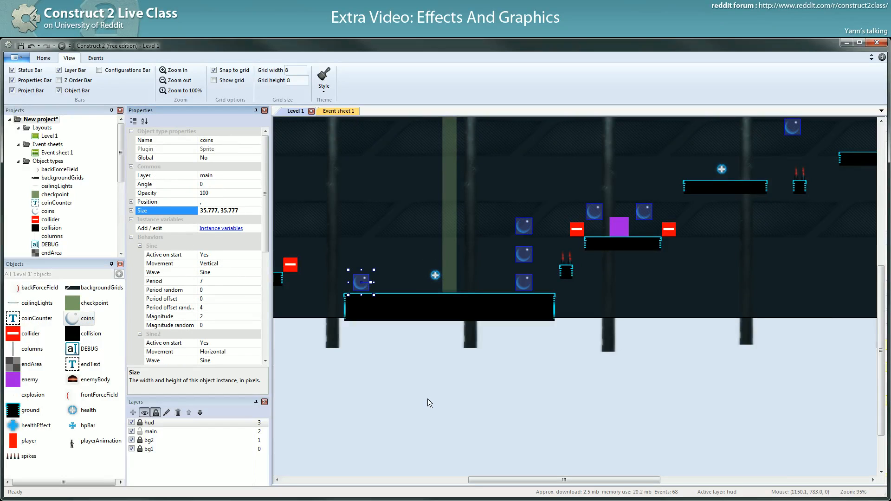
mouse_move(383, 270)
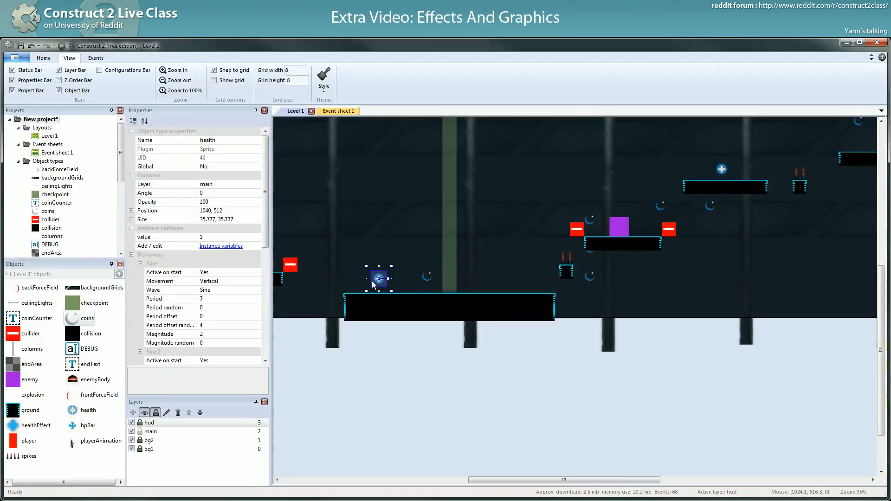
left_click_drag(378, 278, 435, 275)
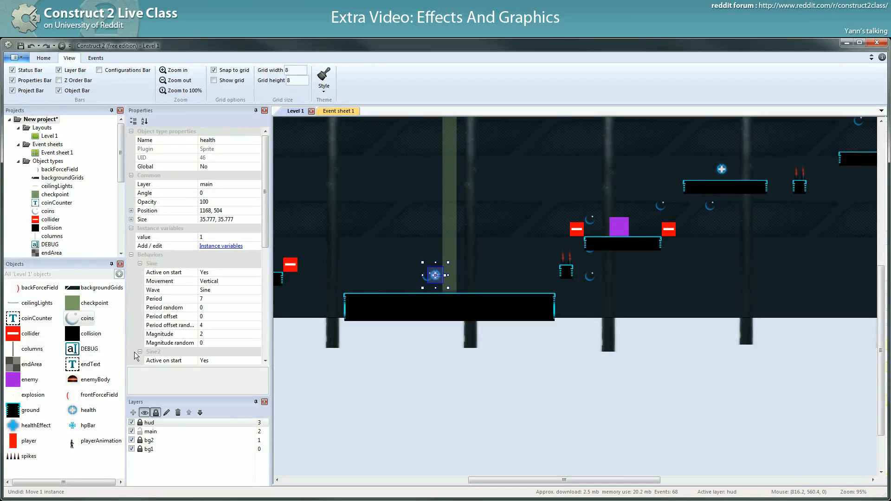
left_click(435, 276)
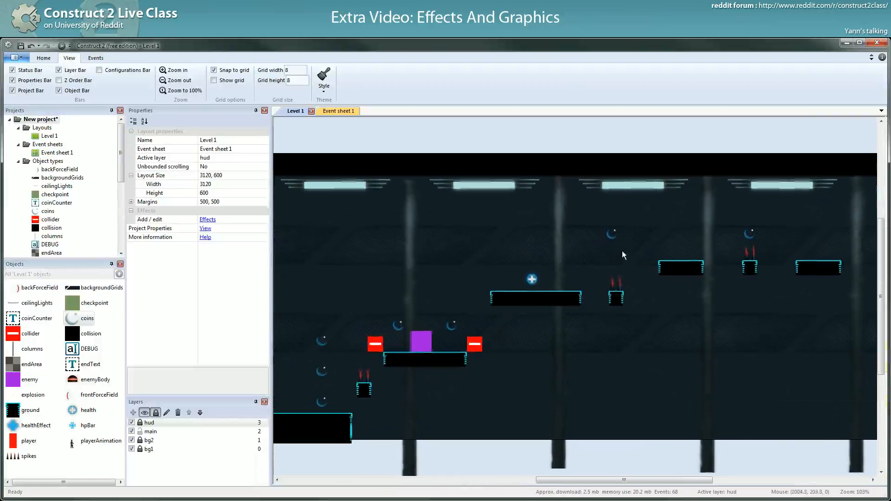
Save the project and switch to Event sheet 1
left_click(615, 238)
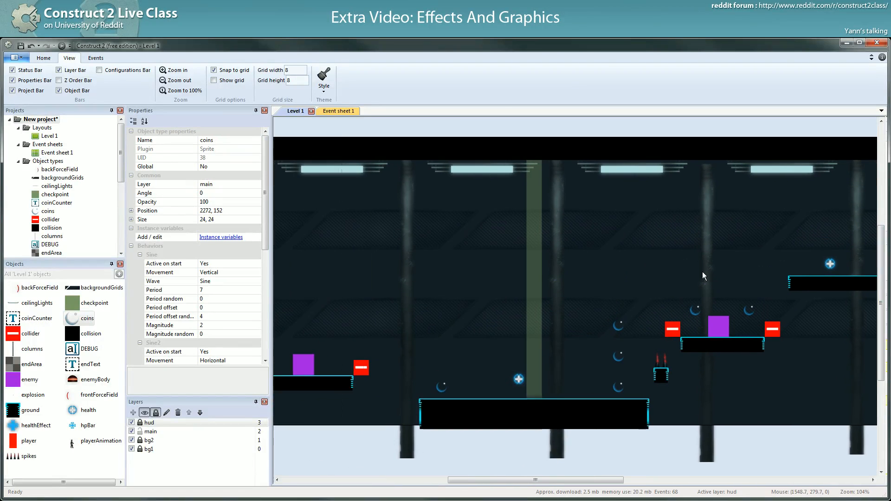
left_click(578, 387)
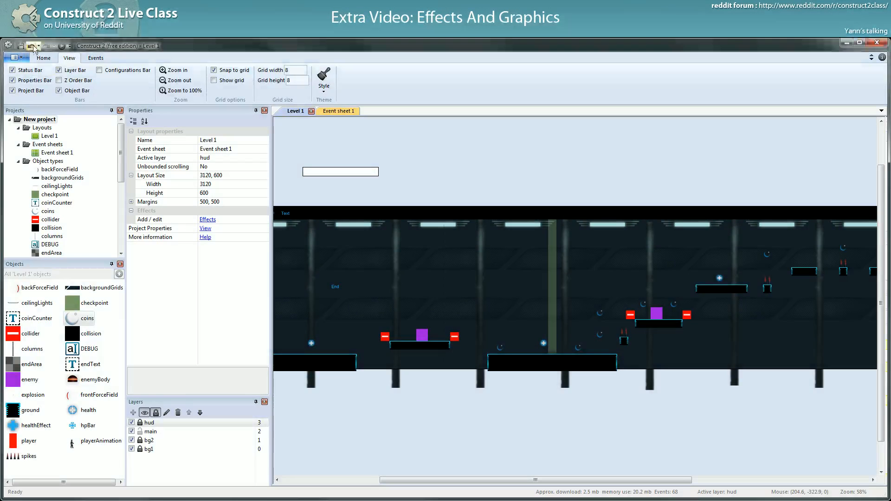
left_click(500, 347)
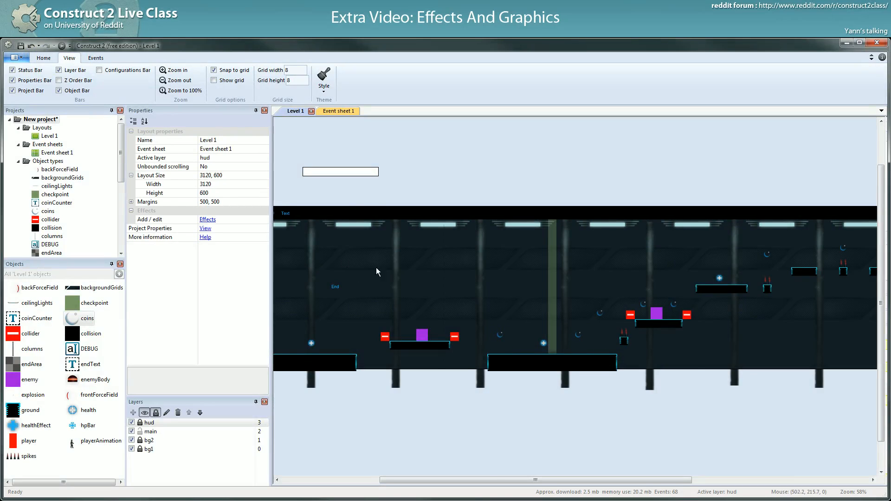
left_click(336, 111)
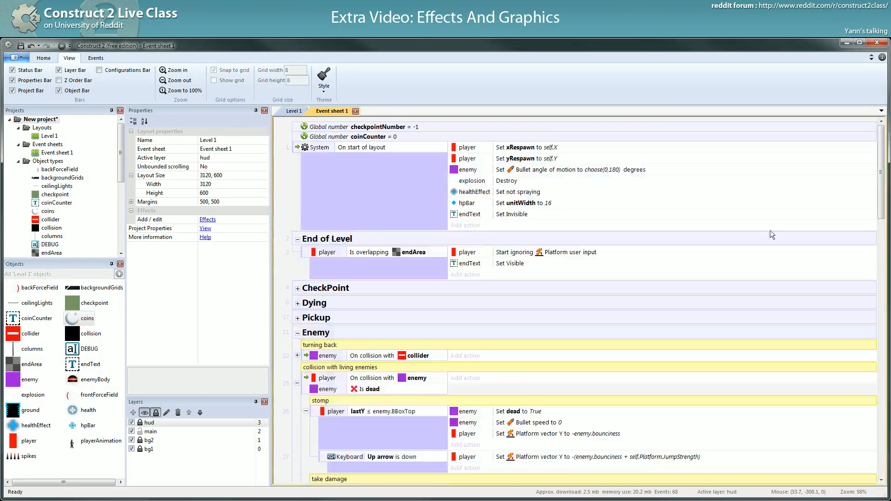
Collapse the Enemy Animation group and expand the Pickup event group
scroll("down", 3)
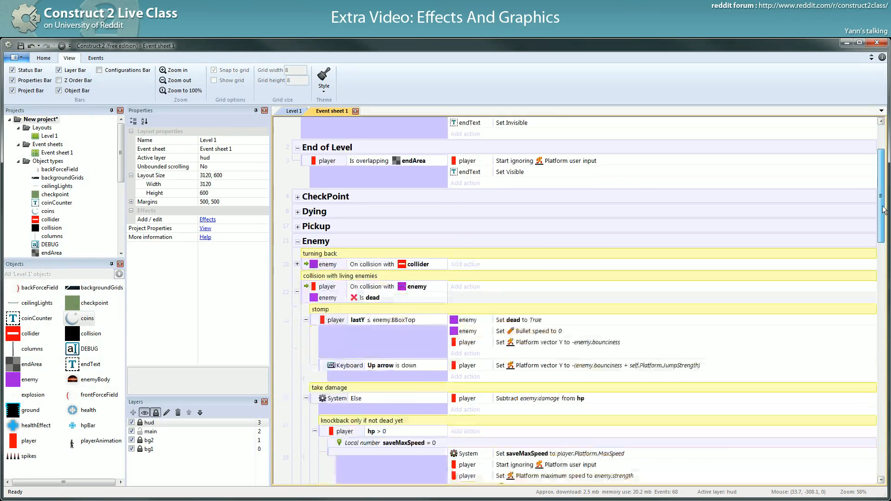
scroll("down", 3)
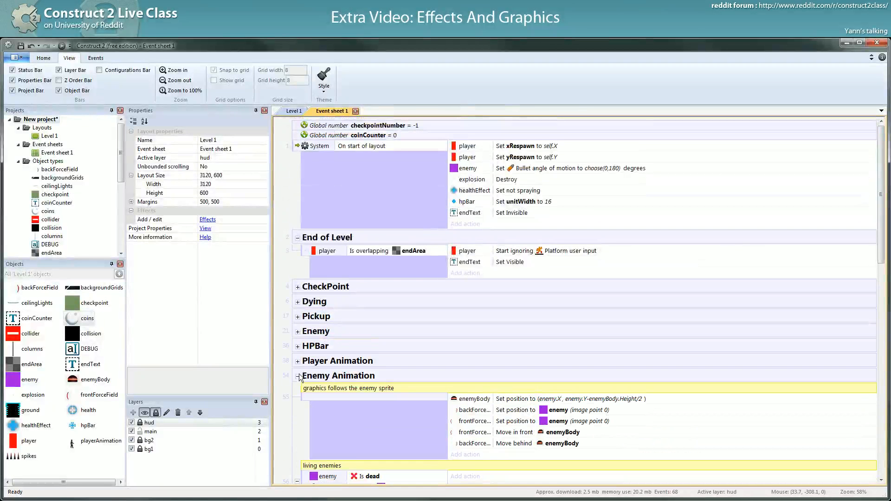
left_click(297, 375)
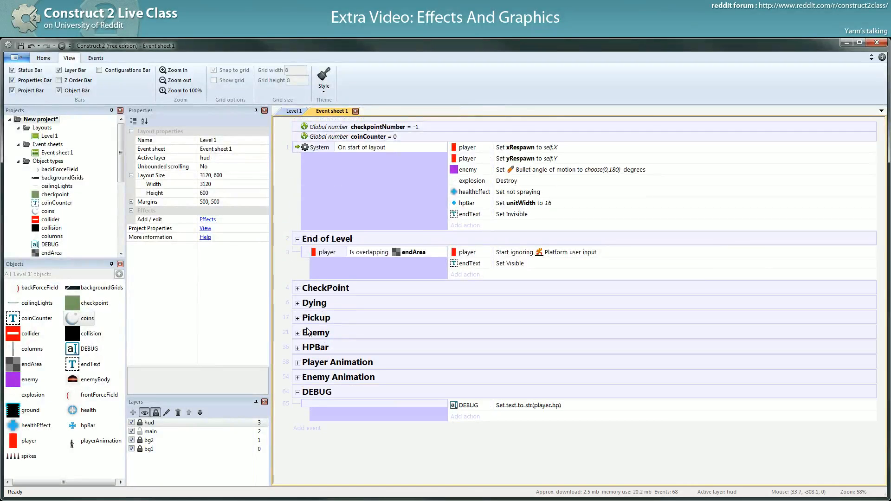
left_click(297, 317)
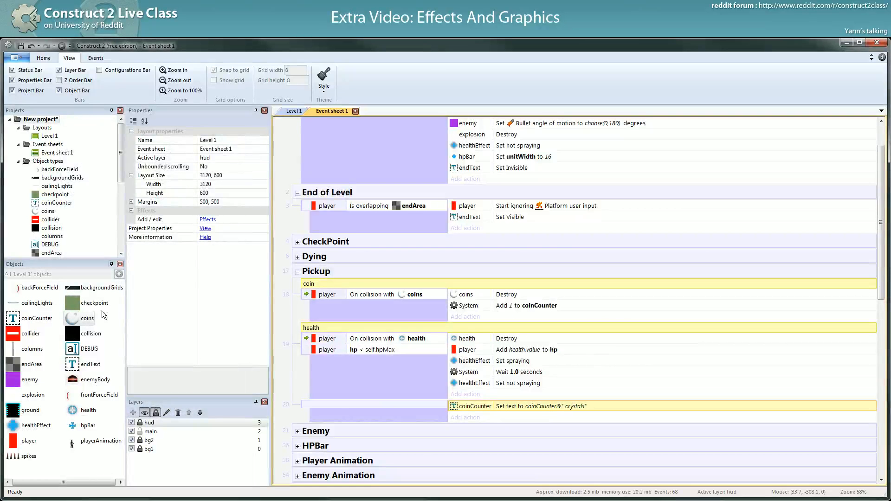
Rename the coins object type to 'crystals' so the Pickup events refer to crystals
left_click(87, 318)
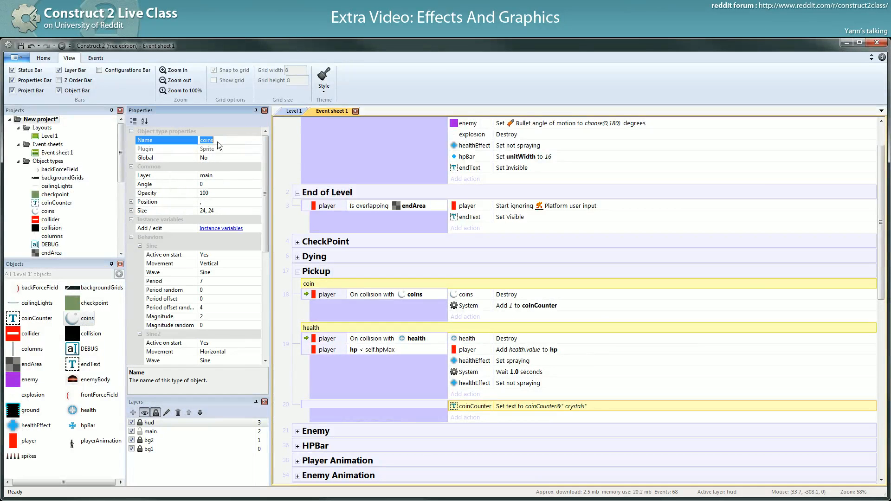
type("crystals")
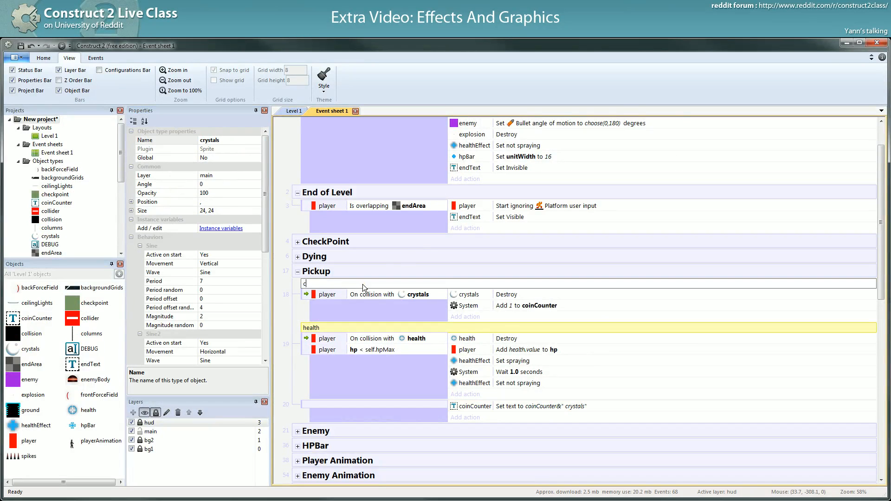
type("crystals")
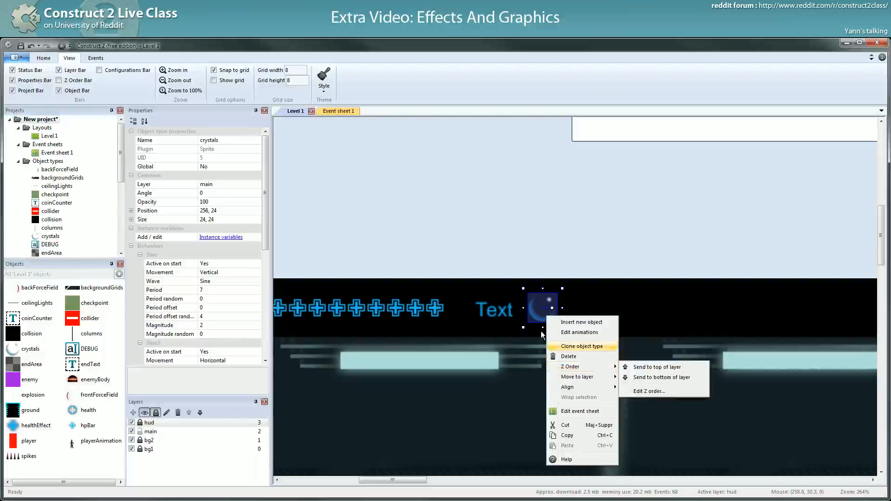
Clone the crystal into crystals2 and centre-align the coinCounter text on the hud layer
left_click(580, 346)
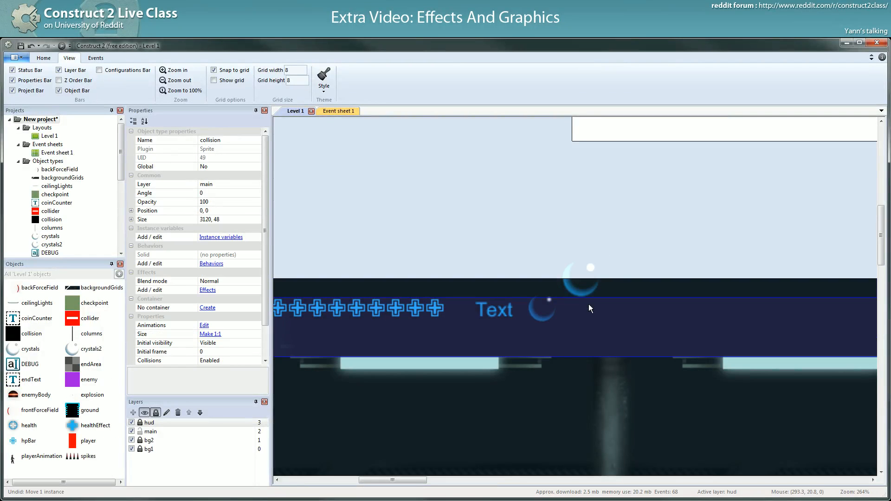
left_click(541, 308)
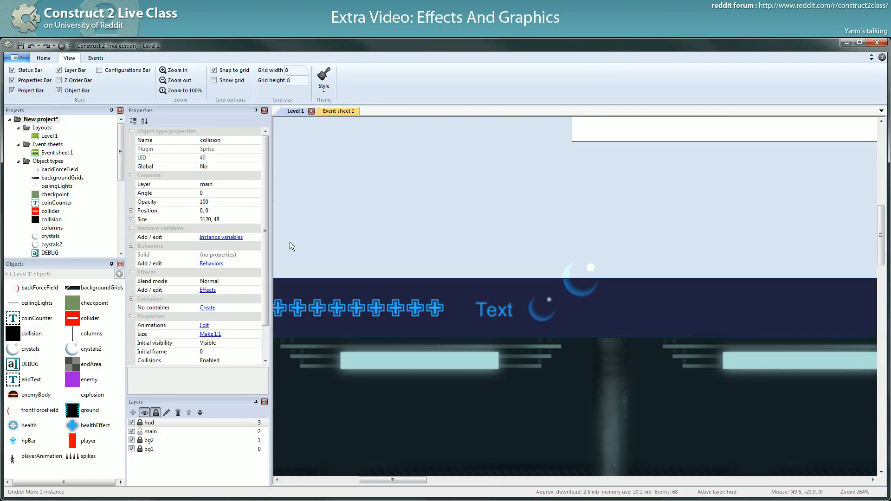
left_click(148, 422)
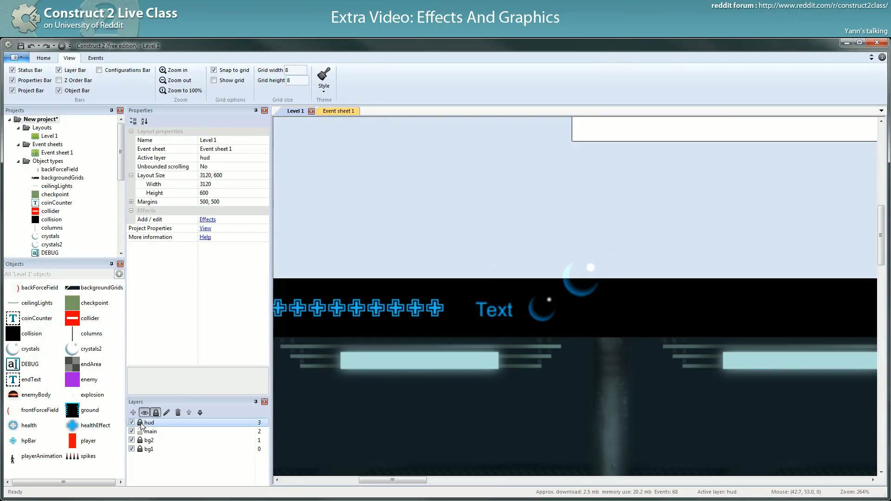
left_click(582, 278)
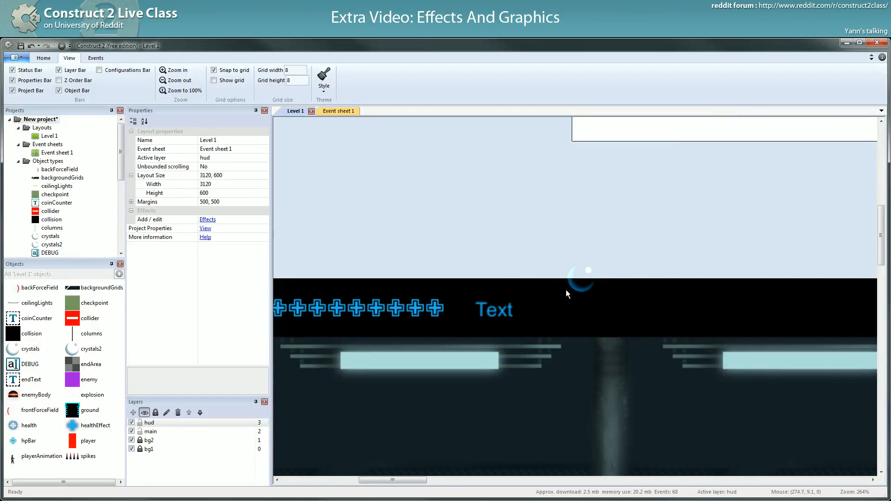
left_click(541, 308)
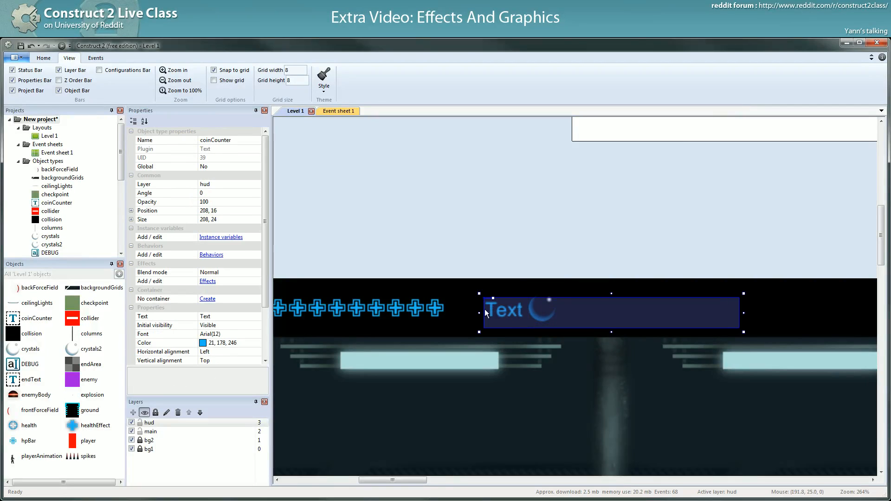
Drag the crystals2 icon onto the counter text at 240, 24 in the HUD
scroll("down", 3)
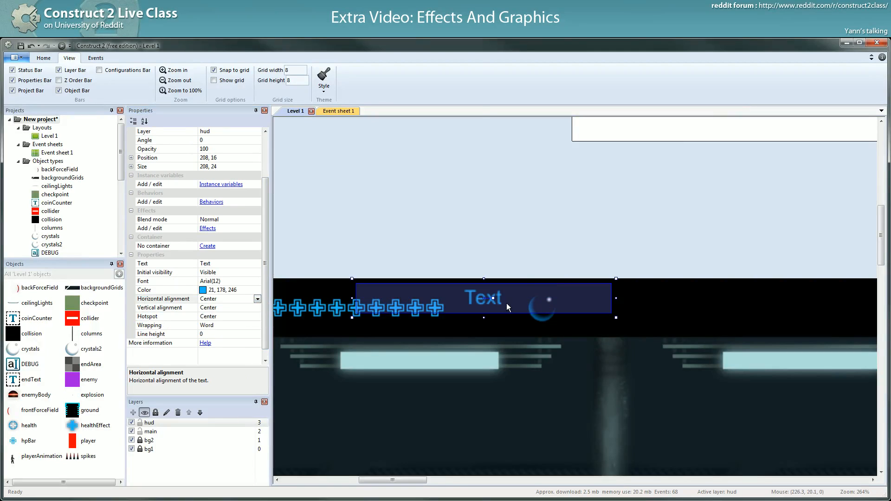
left_click(541, 247)
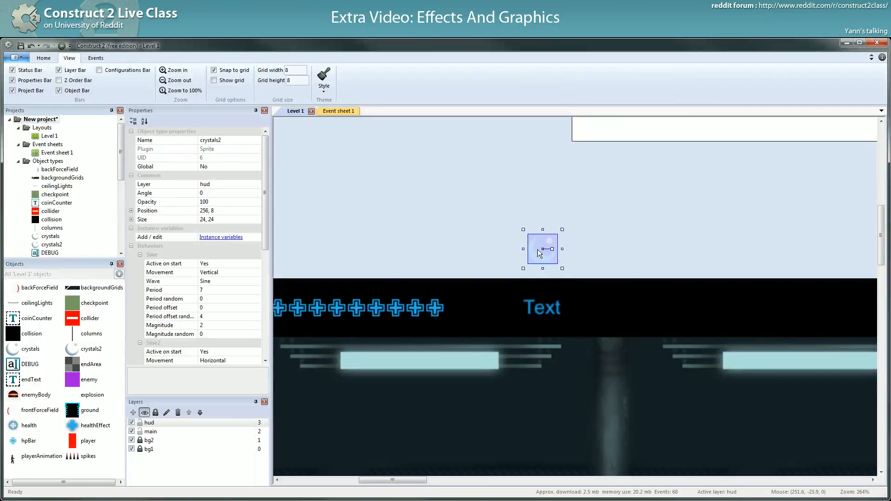
left_click_drag(543, 247, 522, 307)
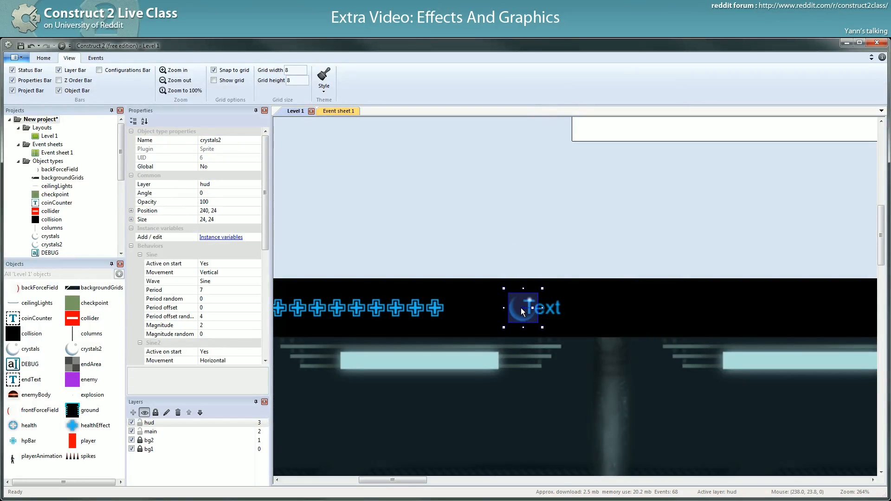
left_click(521, 308)
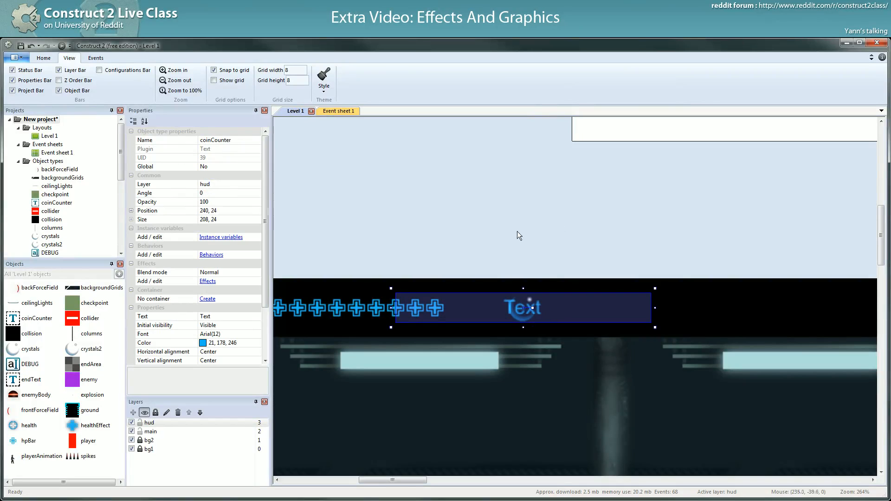
mouse_move(557, 314)
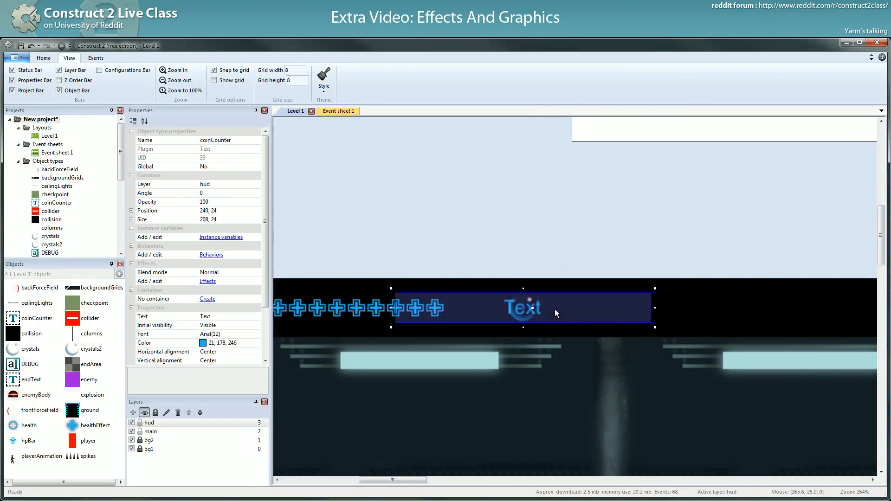
mouse_move(386, 203)
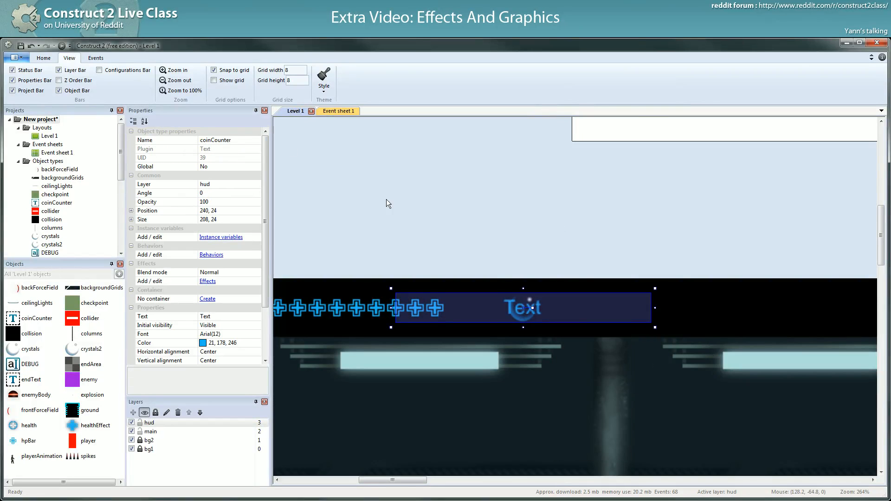